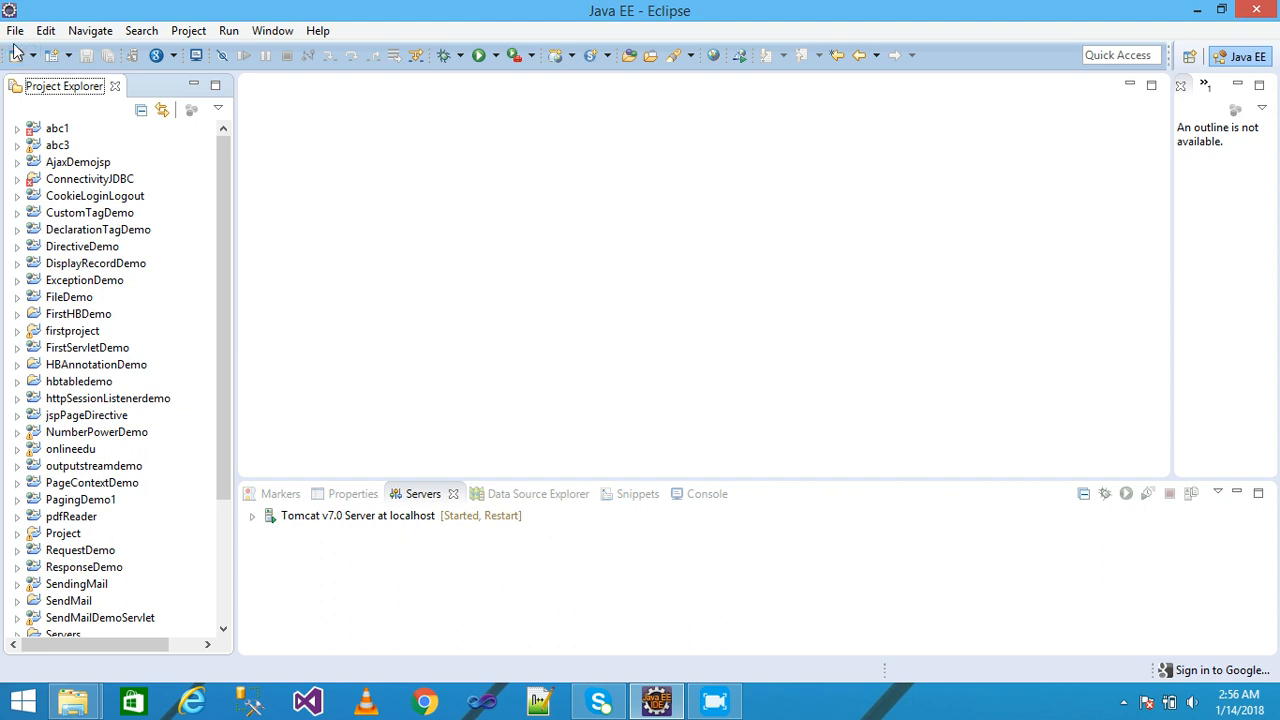
- Create dynamic web project JspForwardTag with a generated web.xml deployment descriptor
click(16, 30)
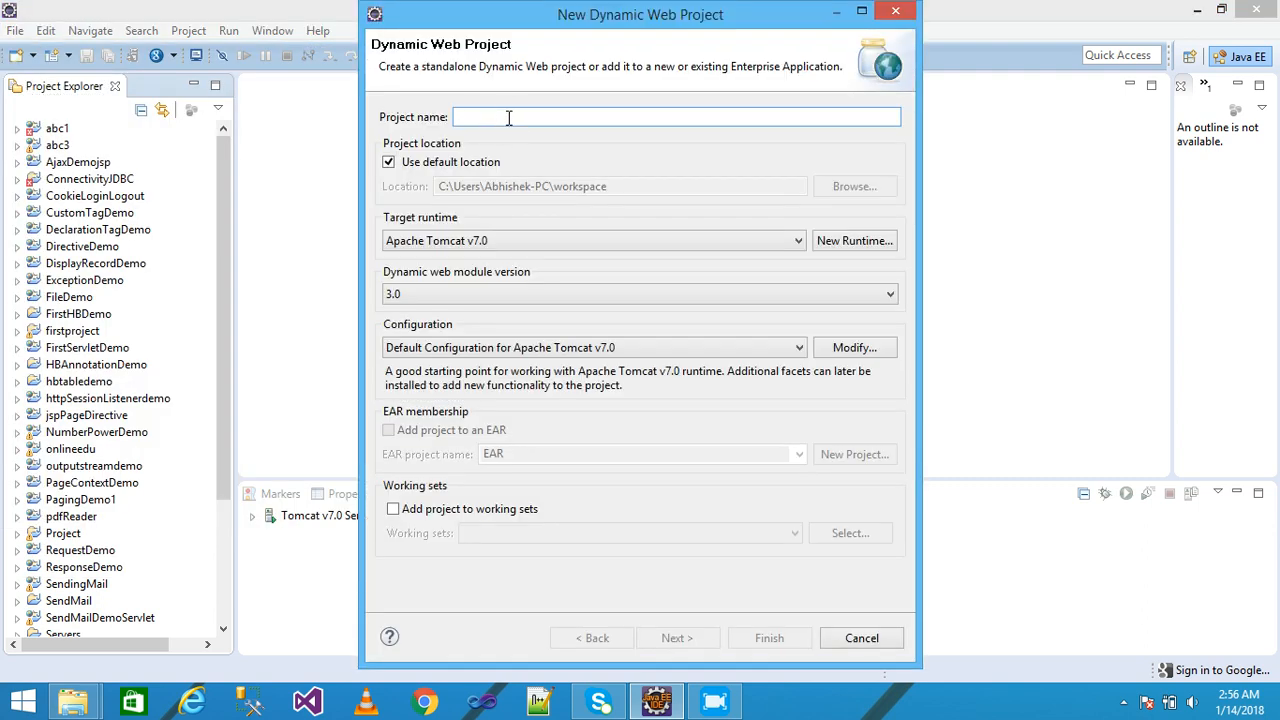
text(JspForwardTag)
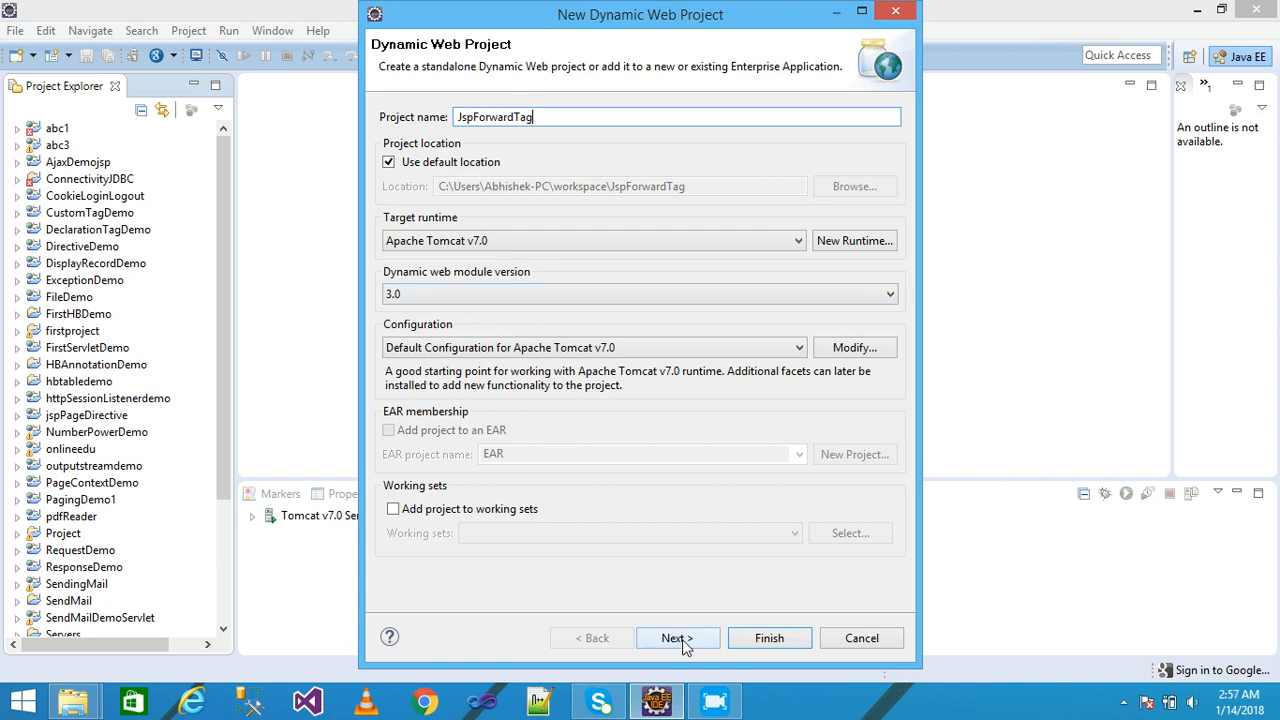
click(678, 638)
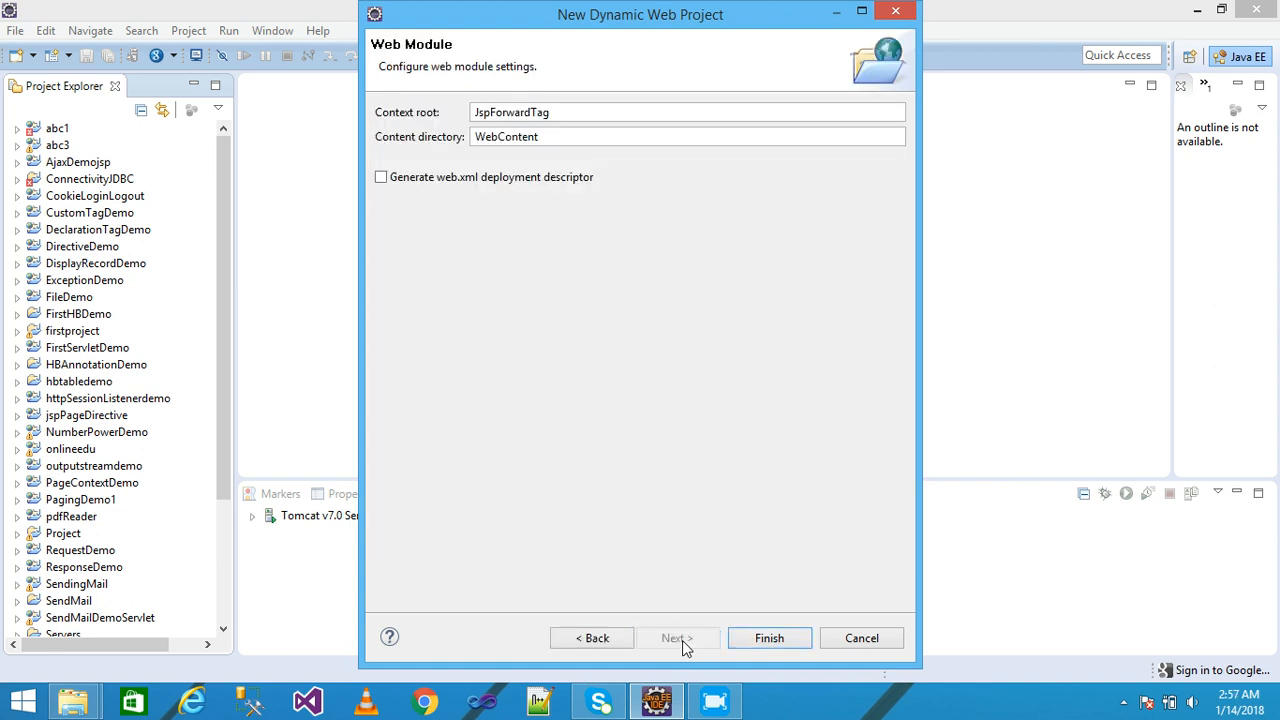
click(380, 176)
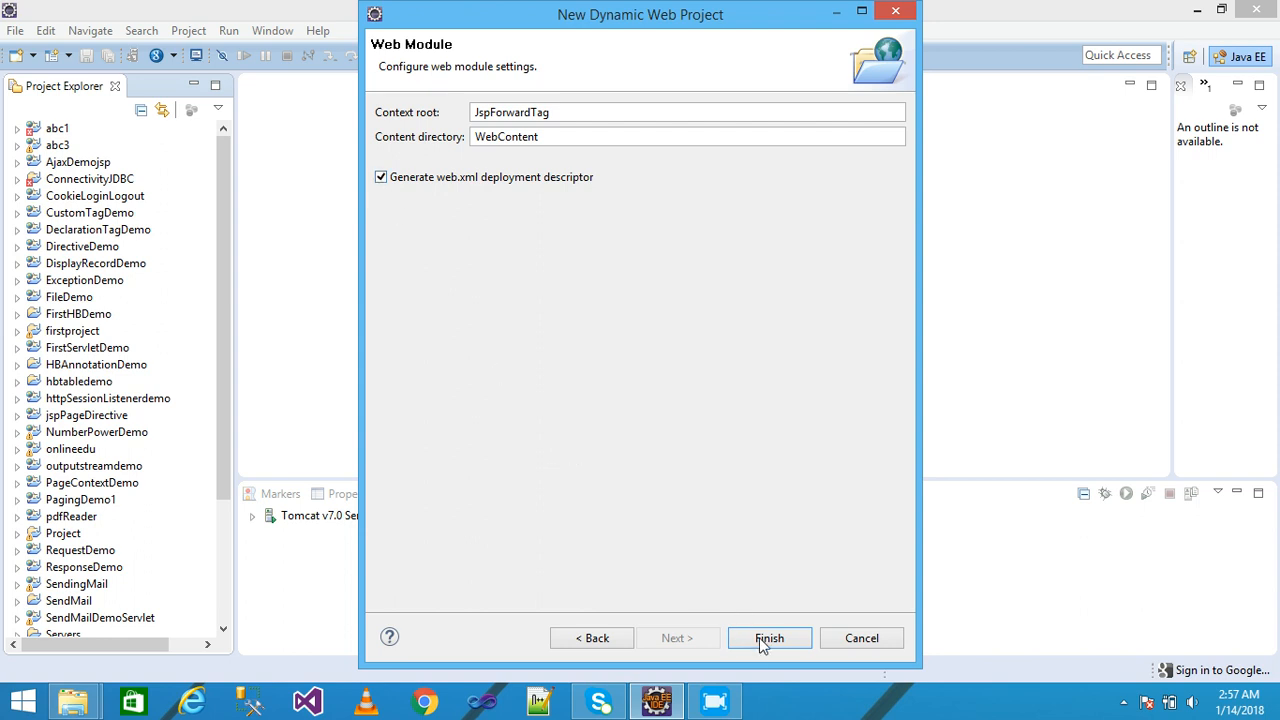
click(768, 638)
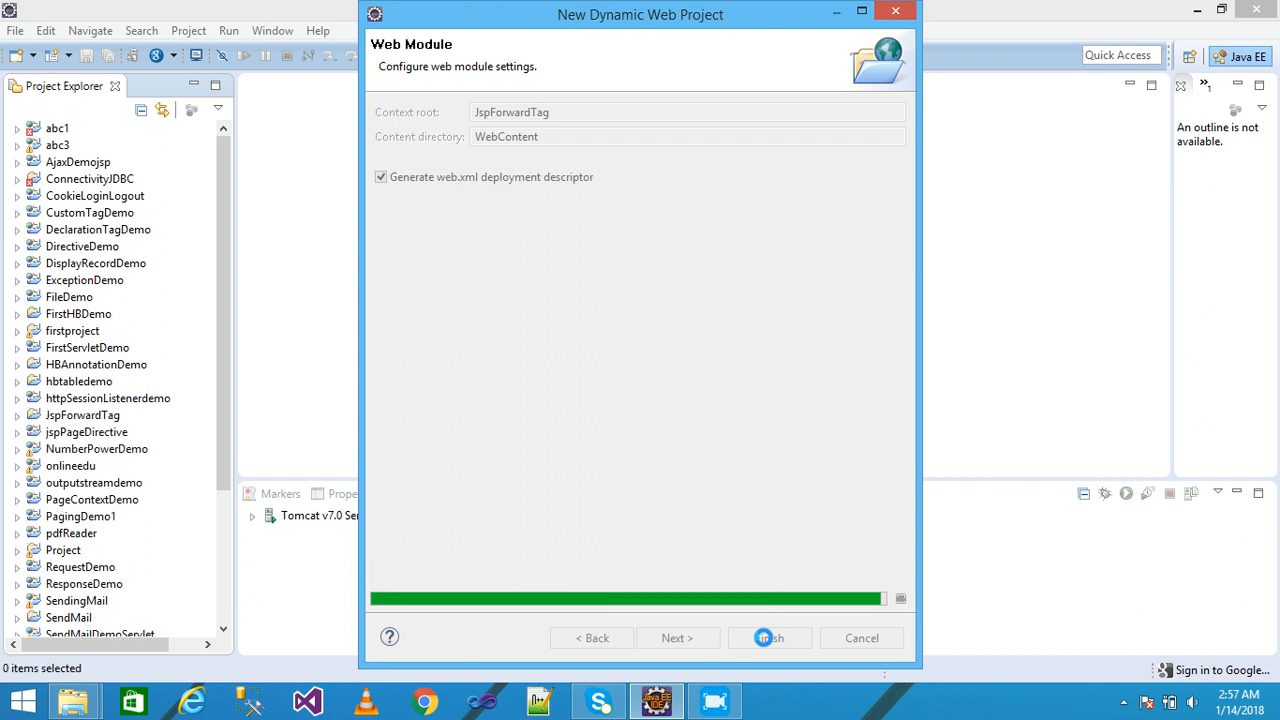
click(768, 636)
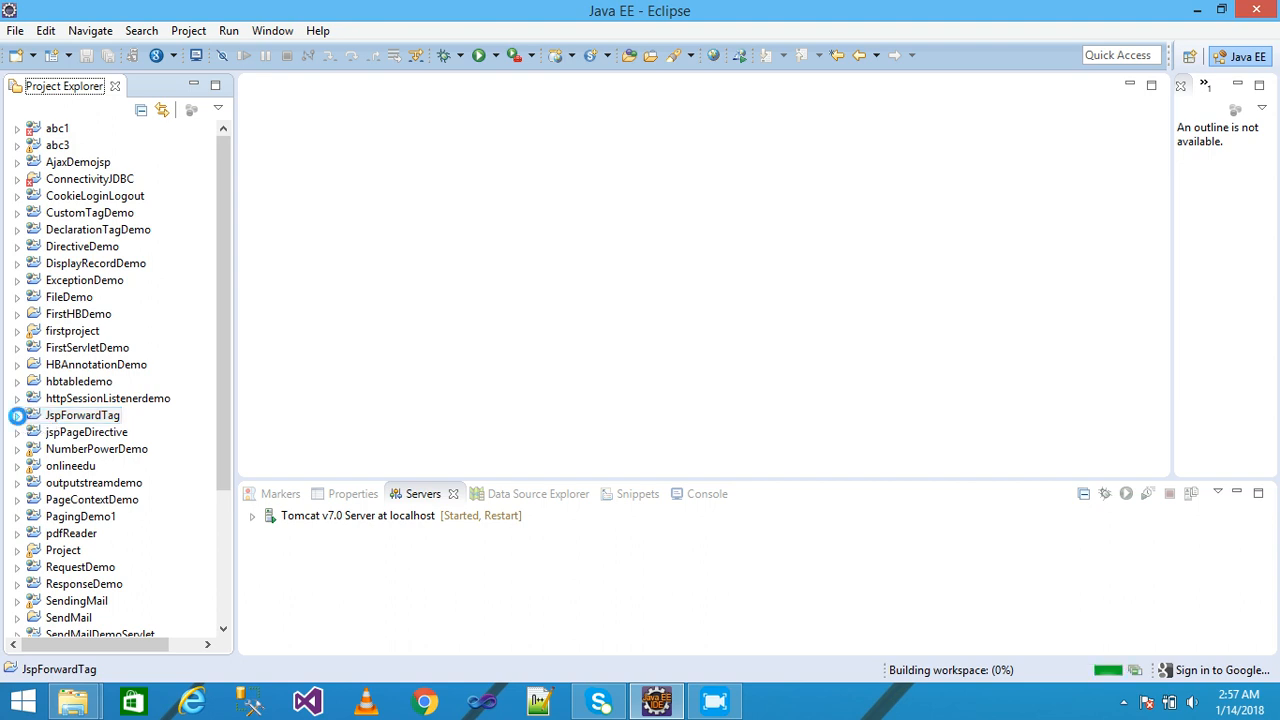
- Add a new JSP file named index.jsp to JspForwardTag's WebContent folder
click(16, 414)
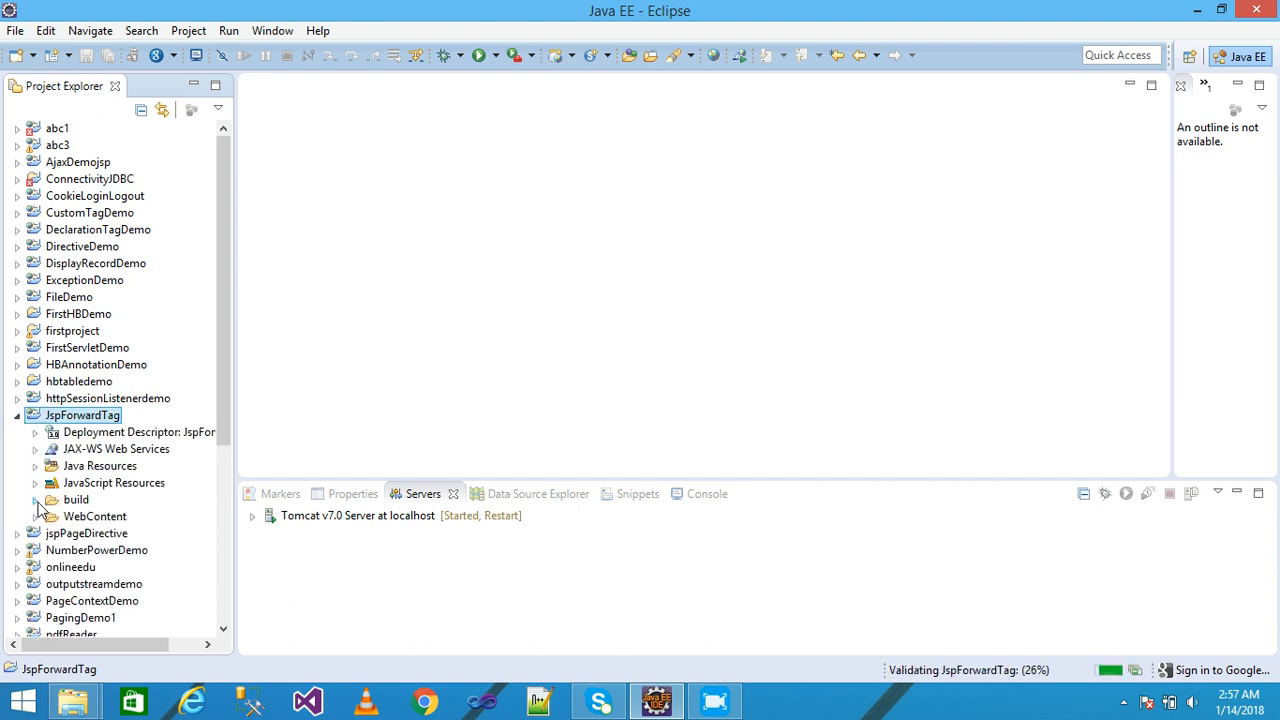
click(96, 516)
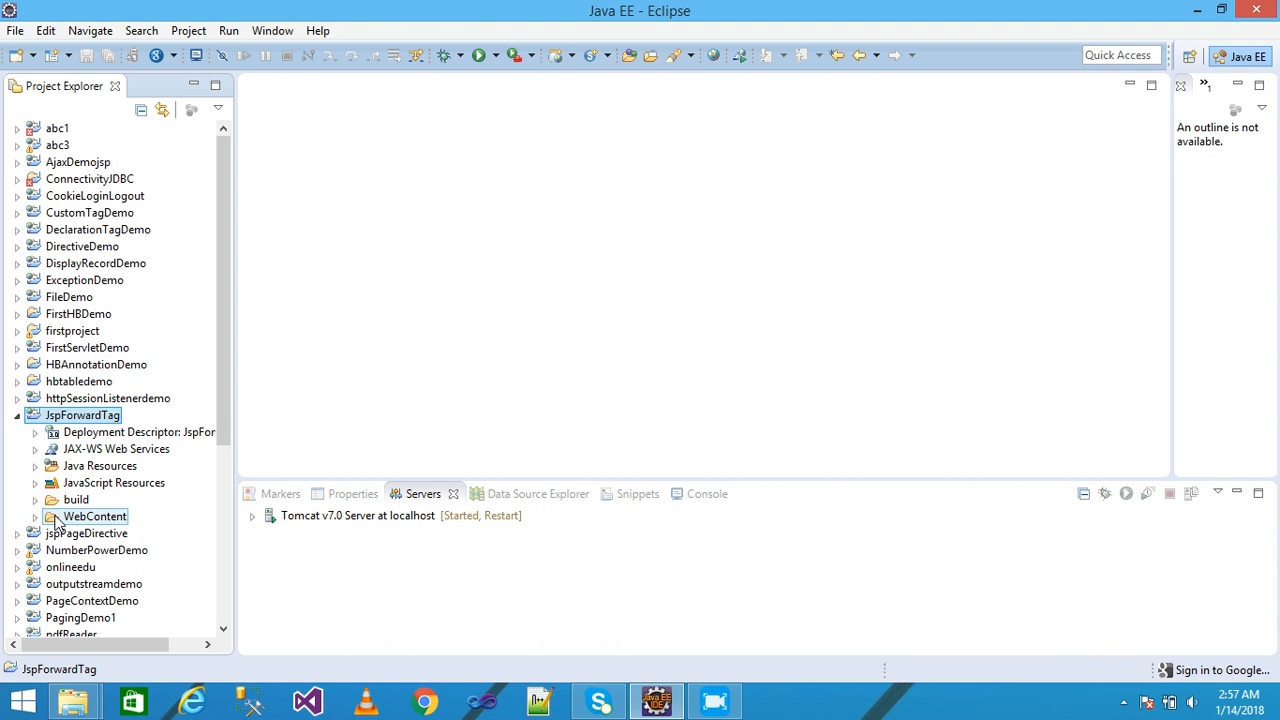
right_click(96, 516)
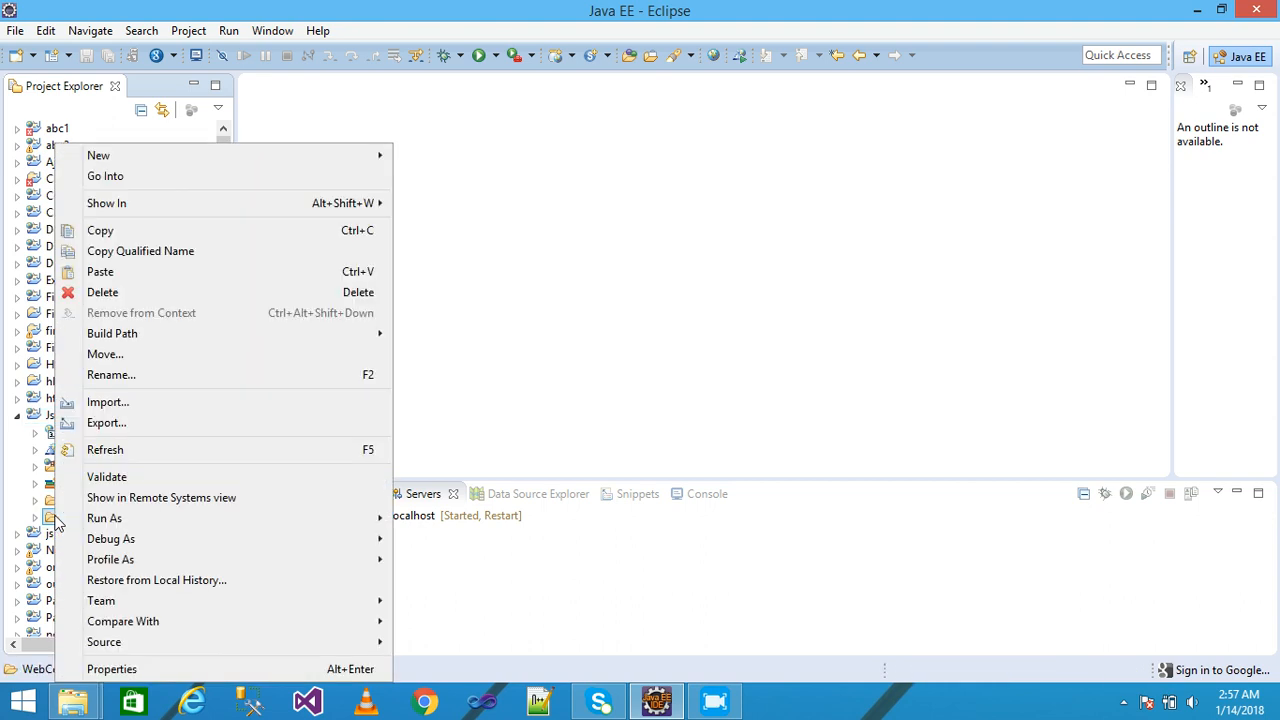
mouse_move(316, 156)
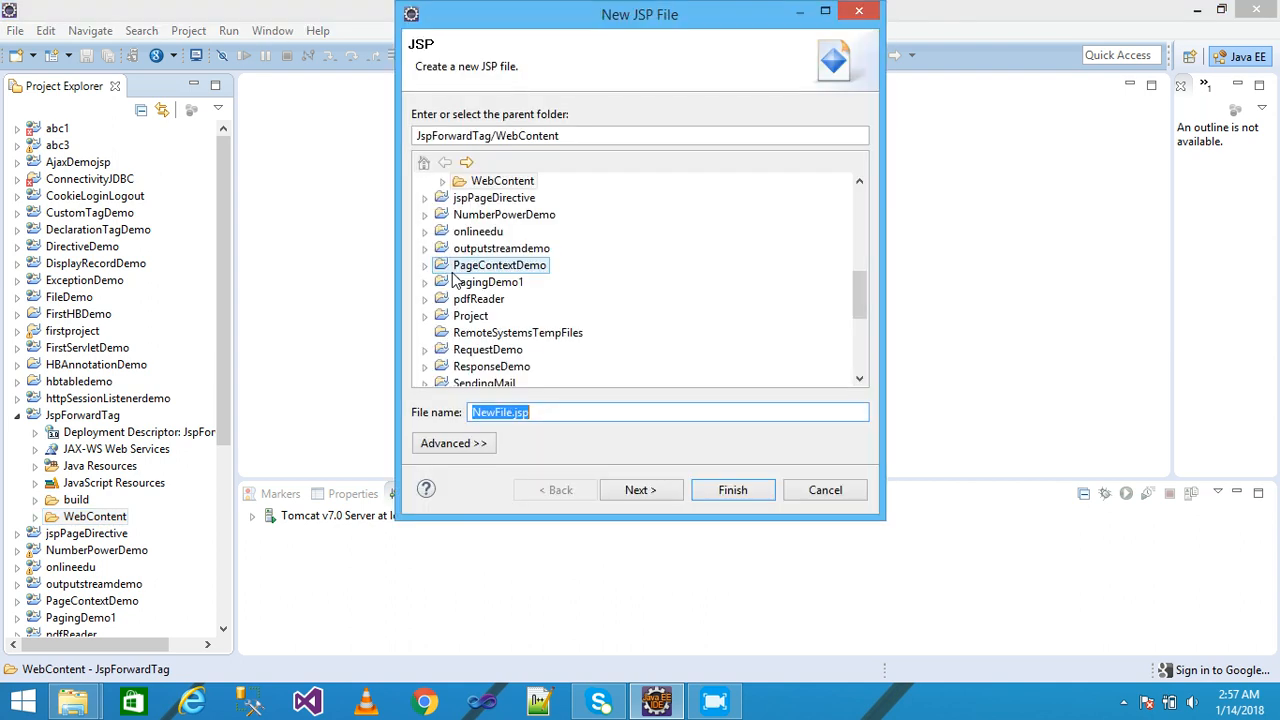
click(540, 412)
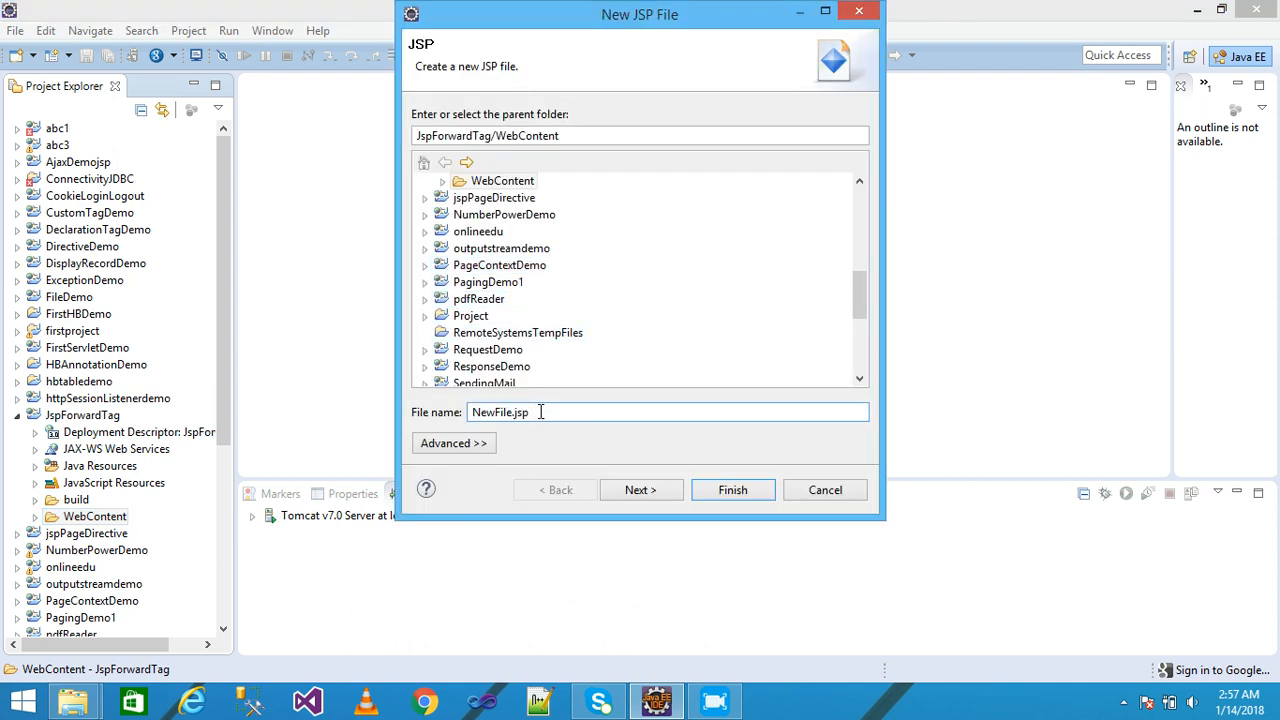
key(BackSpace)
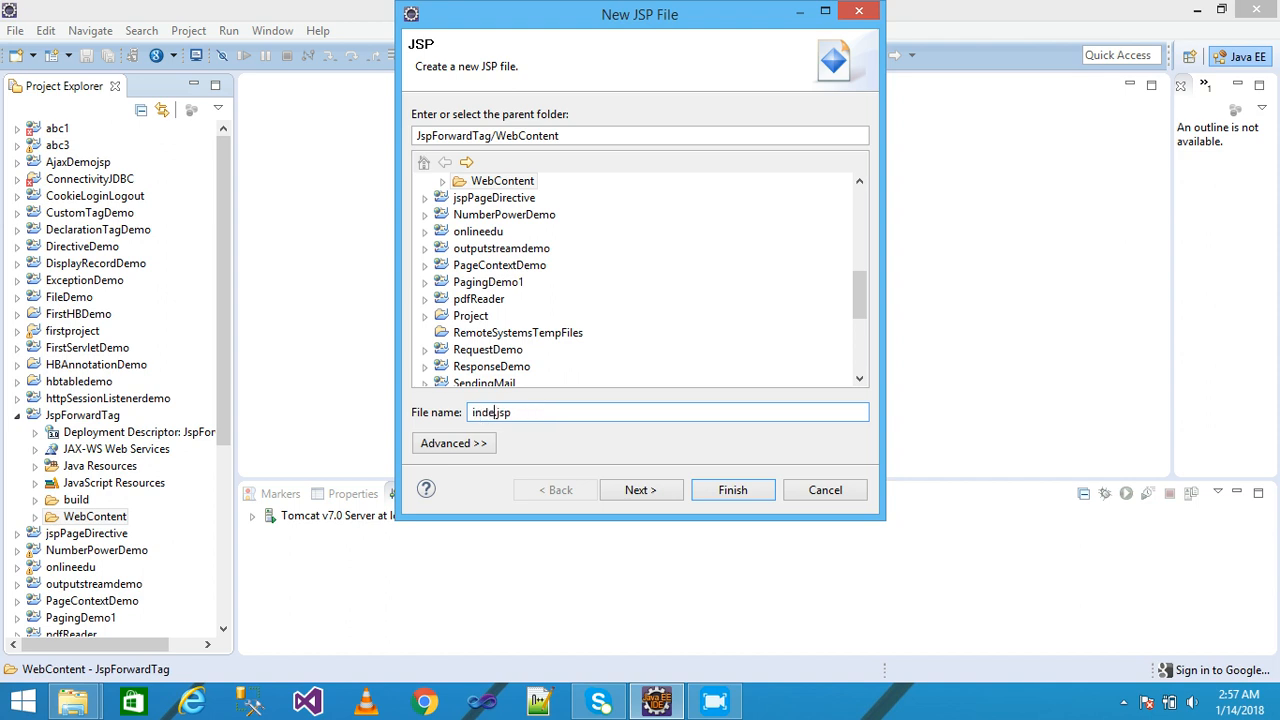
click(732, 488)
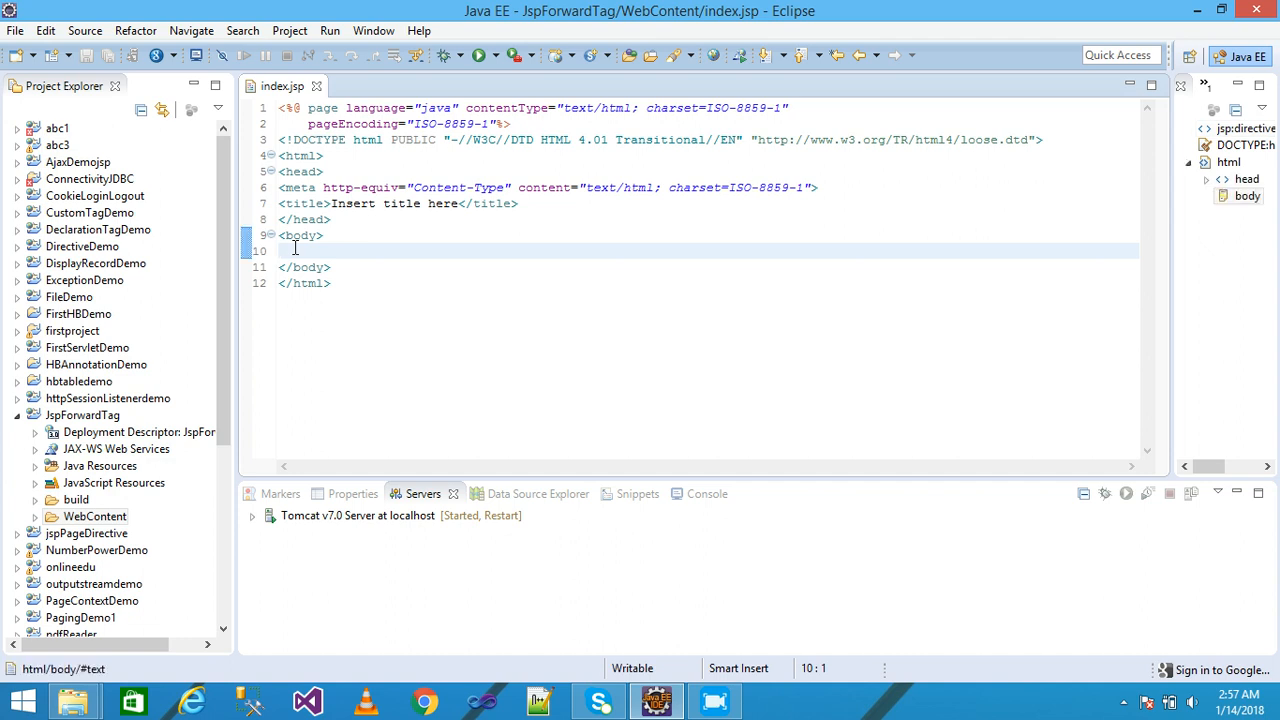
- Write <jsp:forward page="abc.jsp"> in index.jsp's body and save the file
text(<)
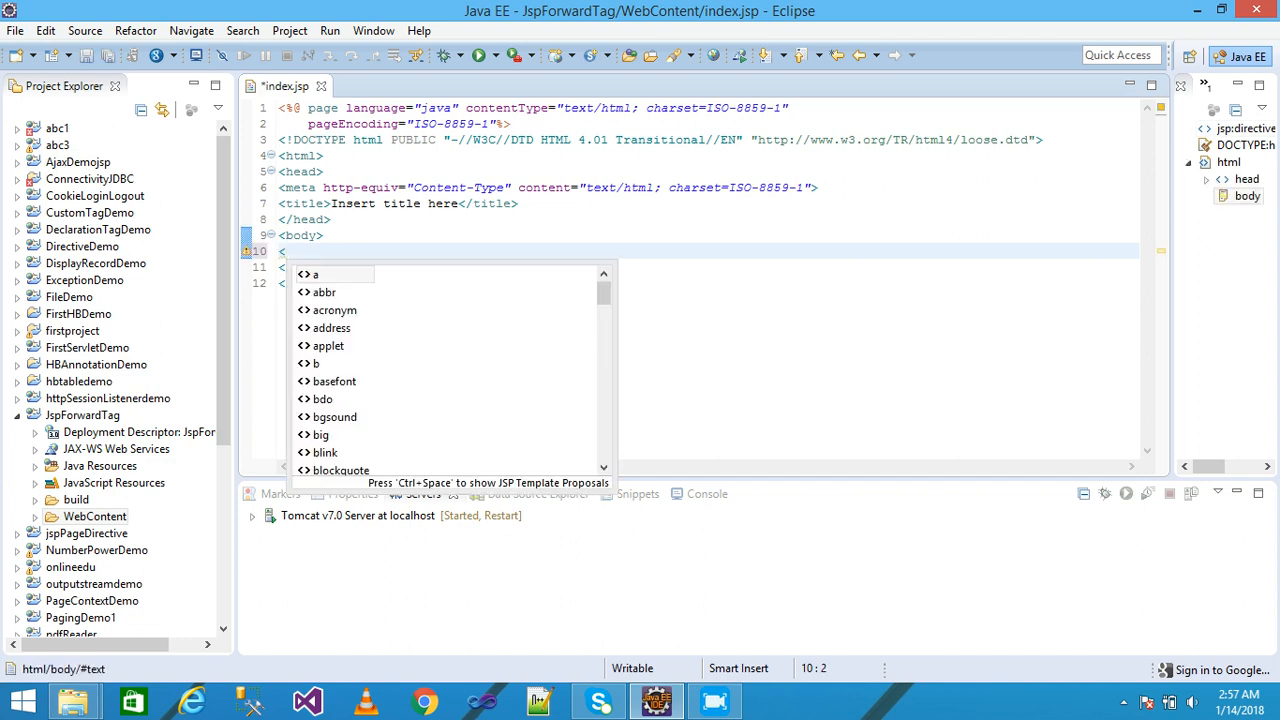
text(jsp:forward page=""></jsp:forward>)
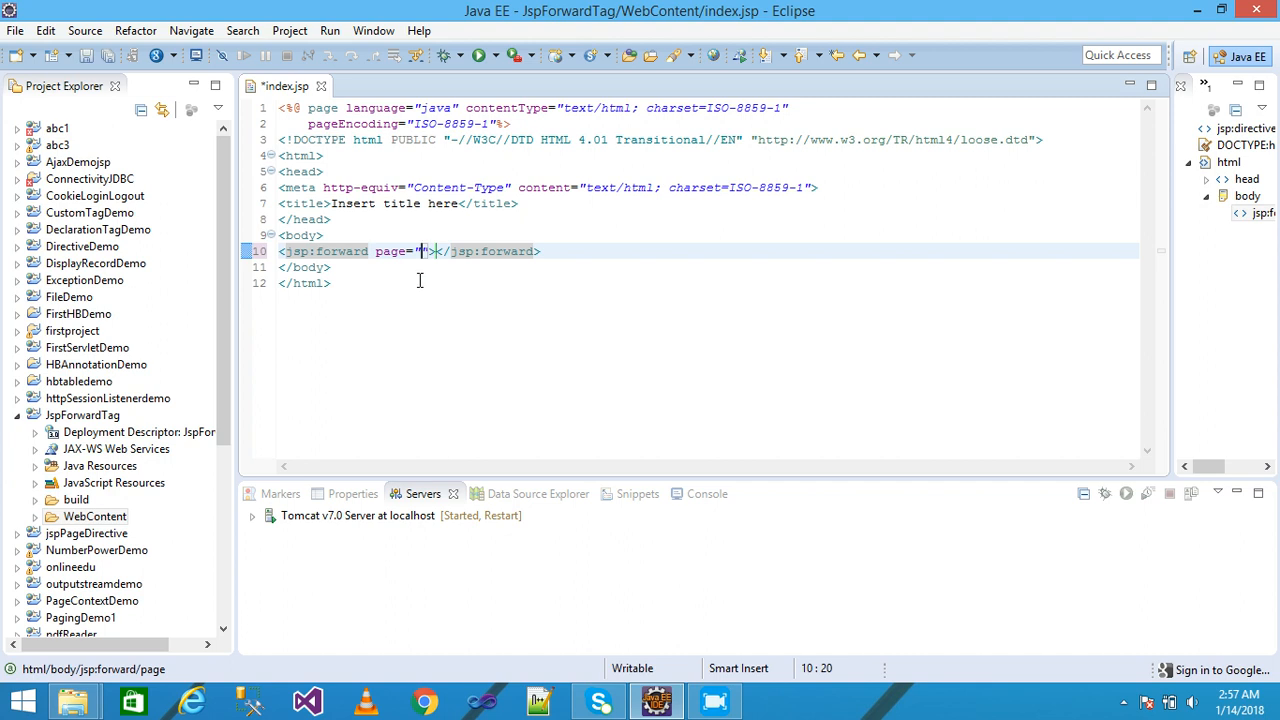
text(abc.)
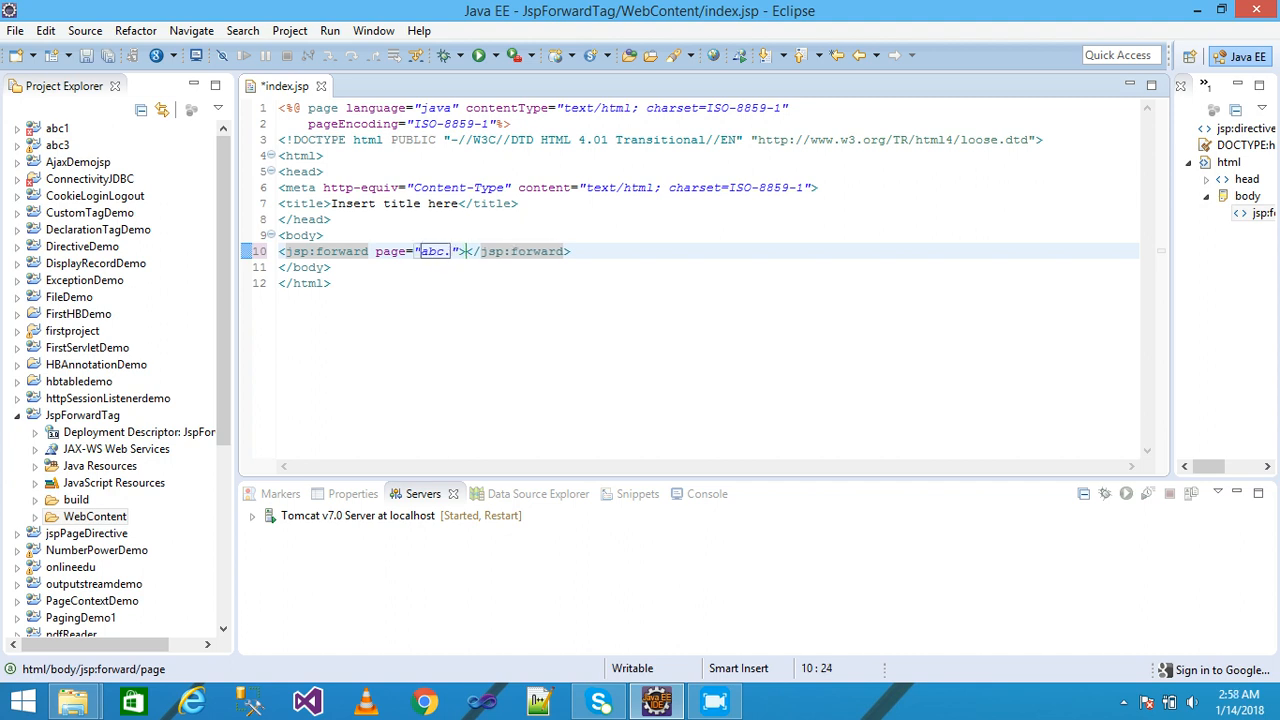
text(jsp)
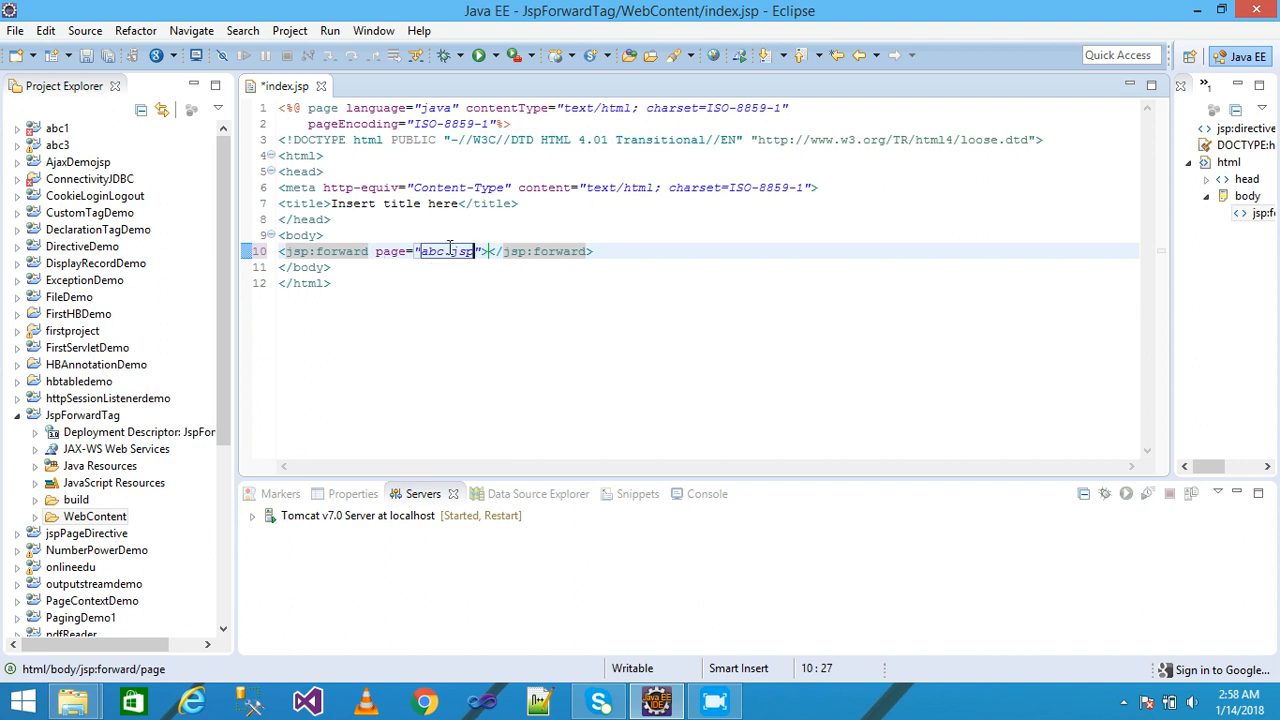
click(332, 268)
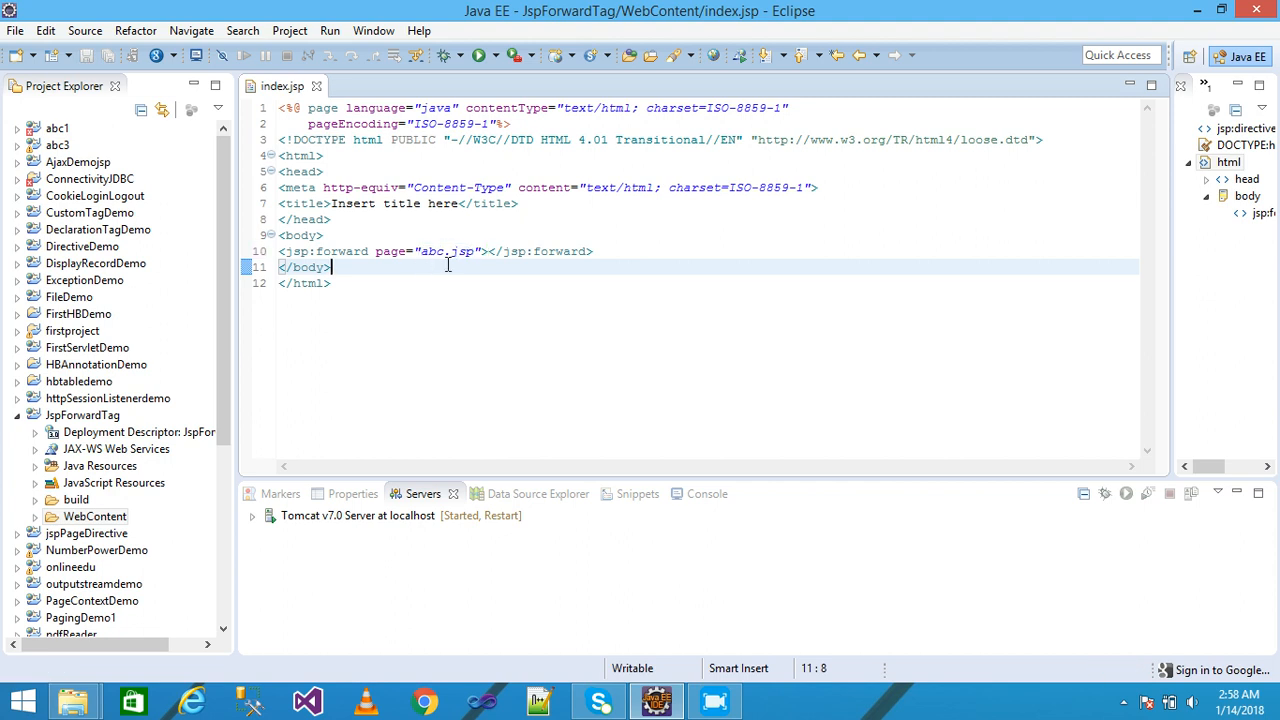
click(96, 516)
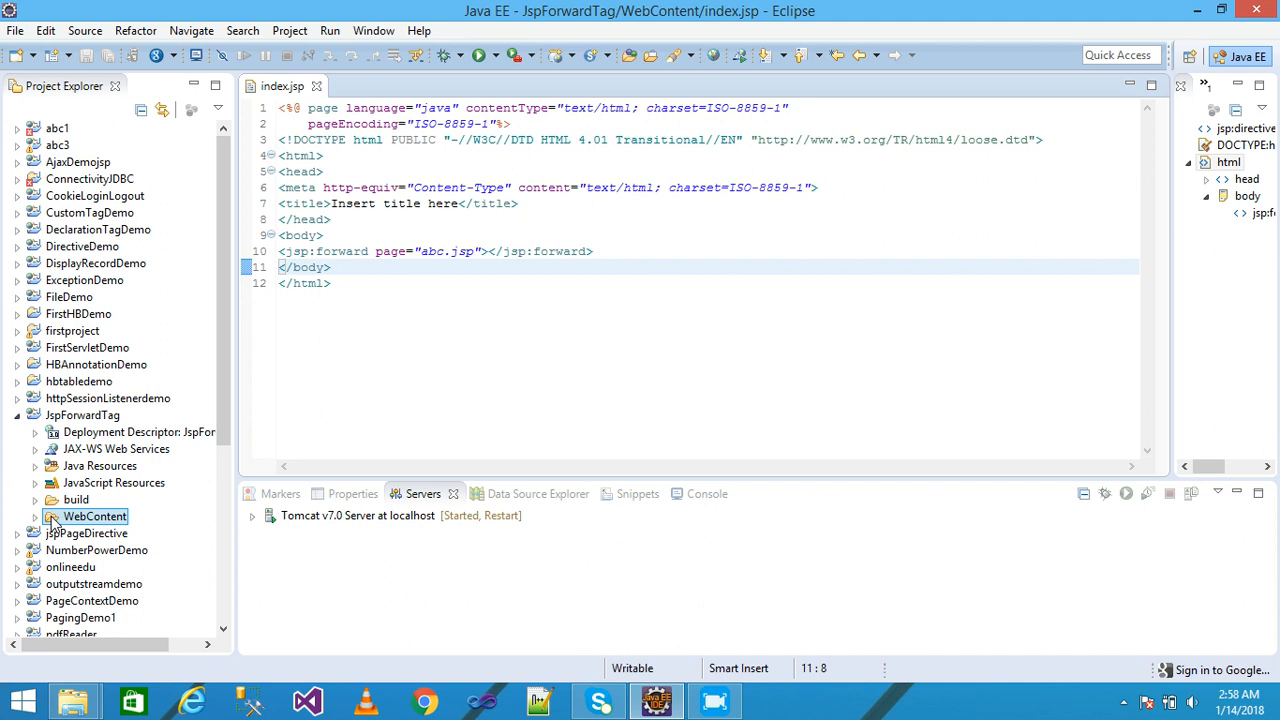
- Add a new JSP file named abc.jsp to the WebContent folder
right_click(96, 516)
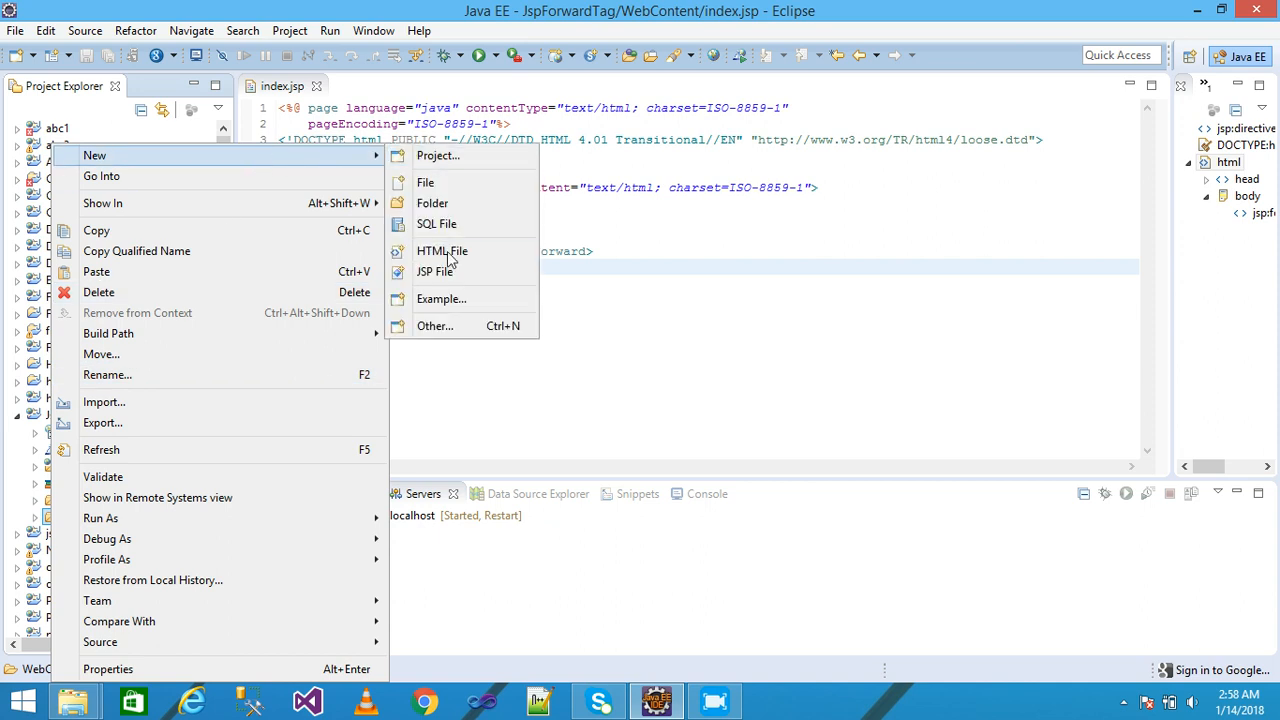
click(436, 272)
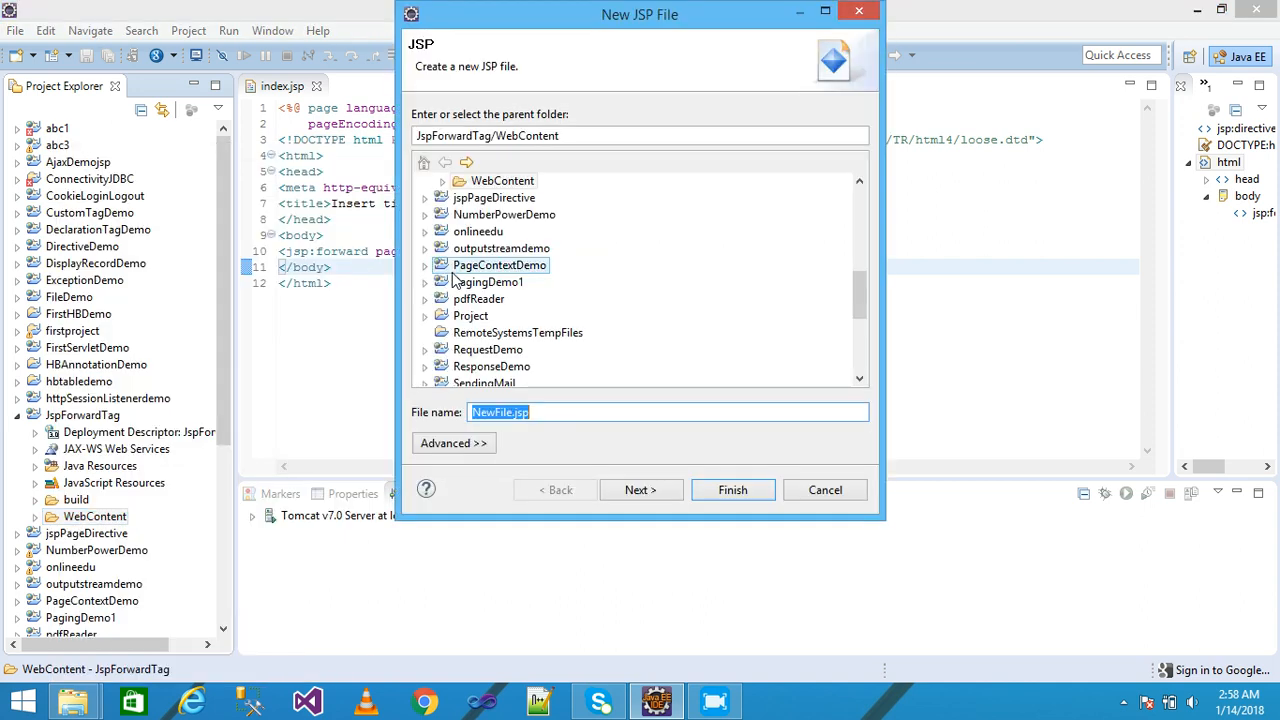
click(550, 412)
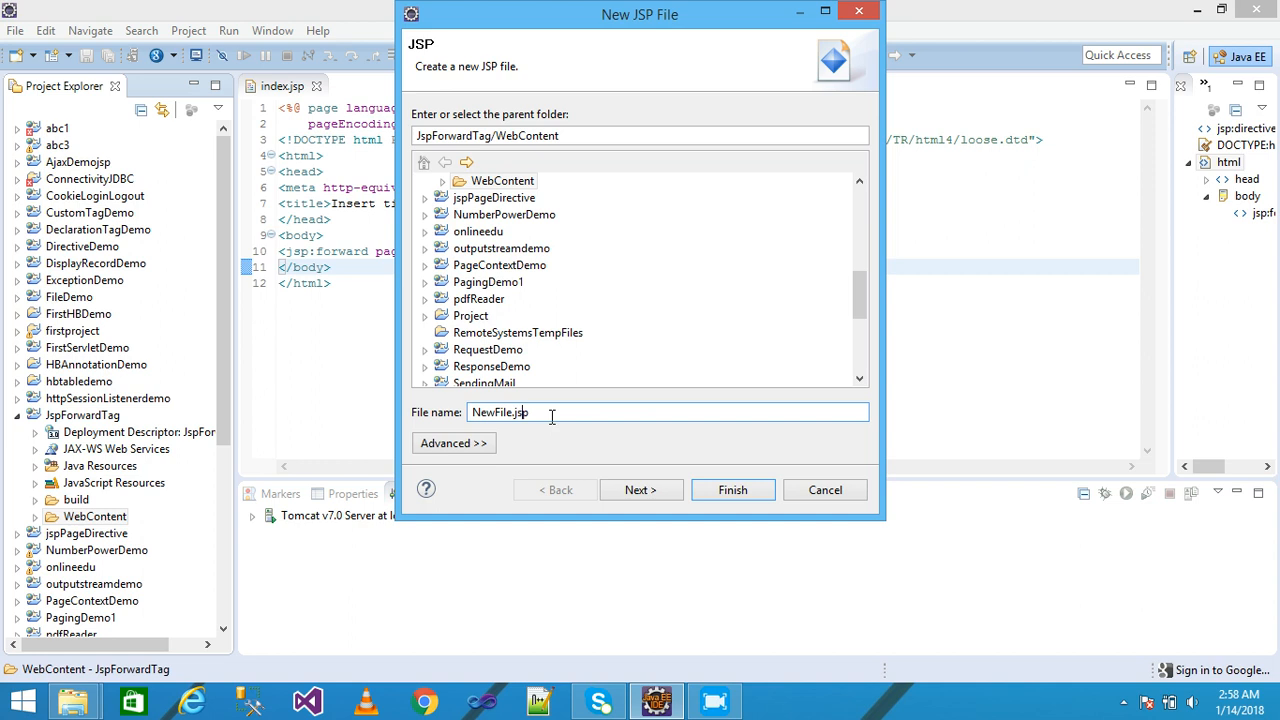
key(BackSpace)
text(abc)
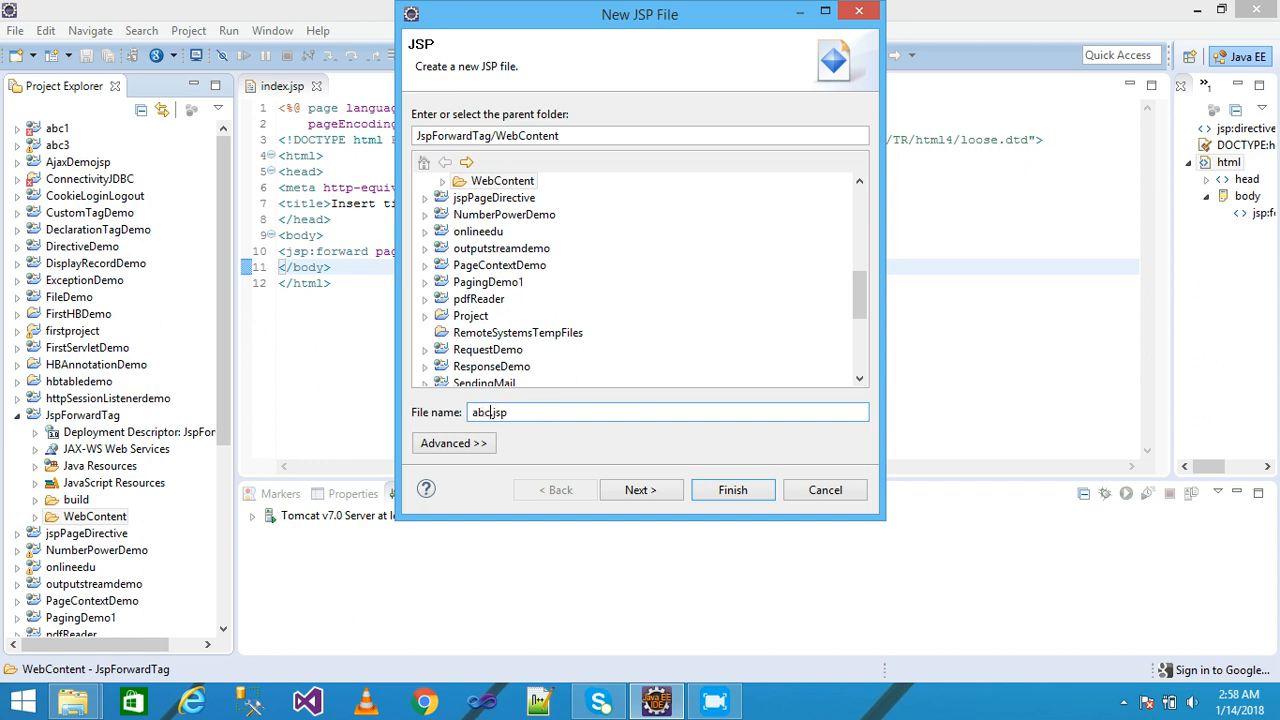
click(732, 488)
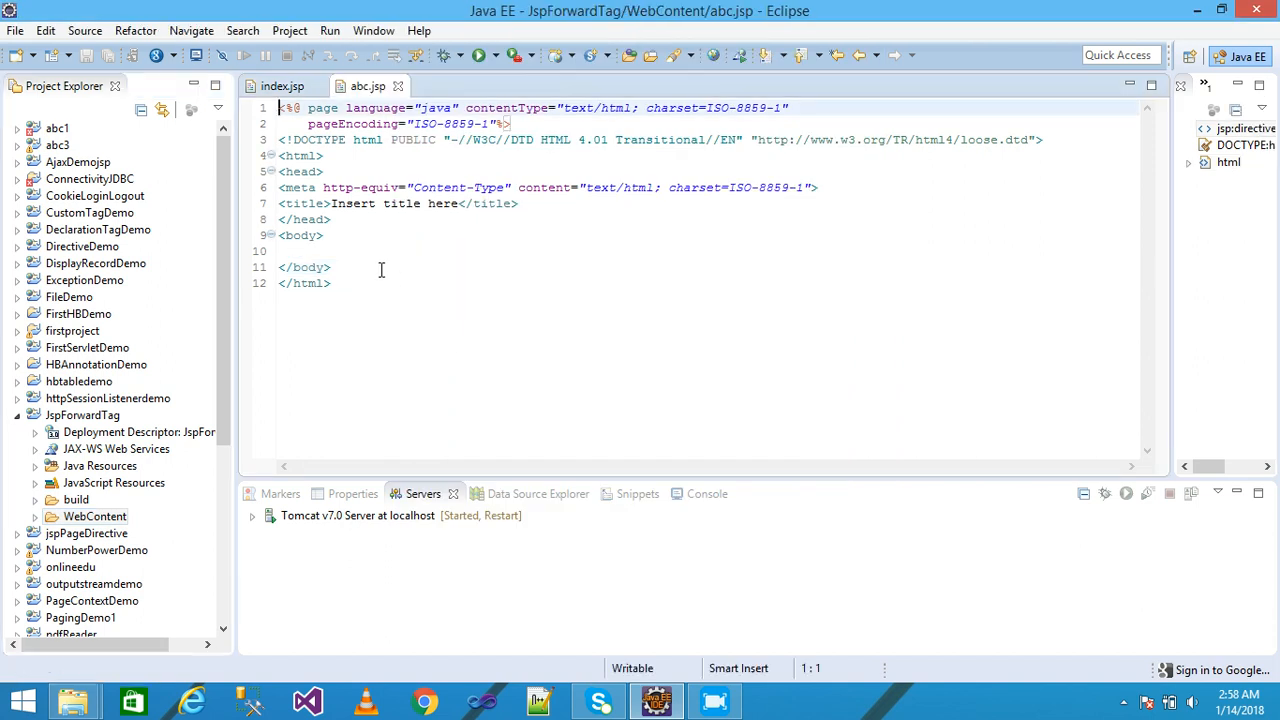
- Write an <h2>Welcome to this page</h2> heading in abc.jsp's body, save, and return to index.jsp
click(310, 252)
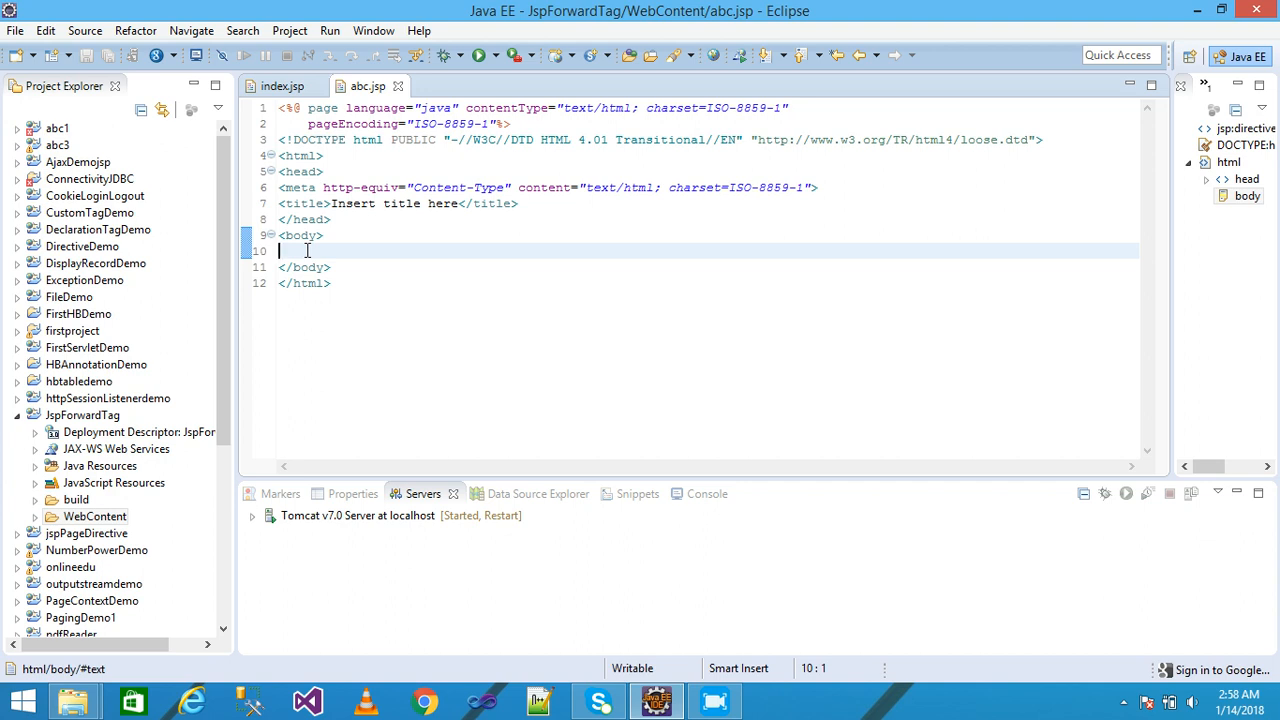
text(h2></h2>)
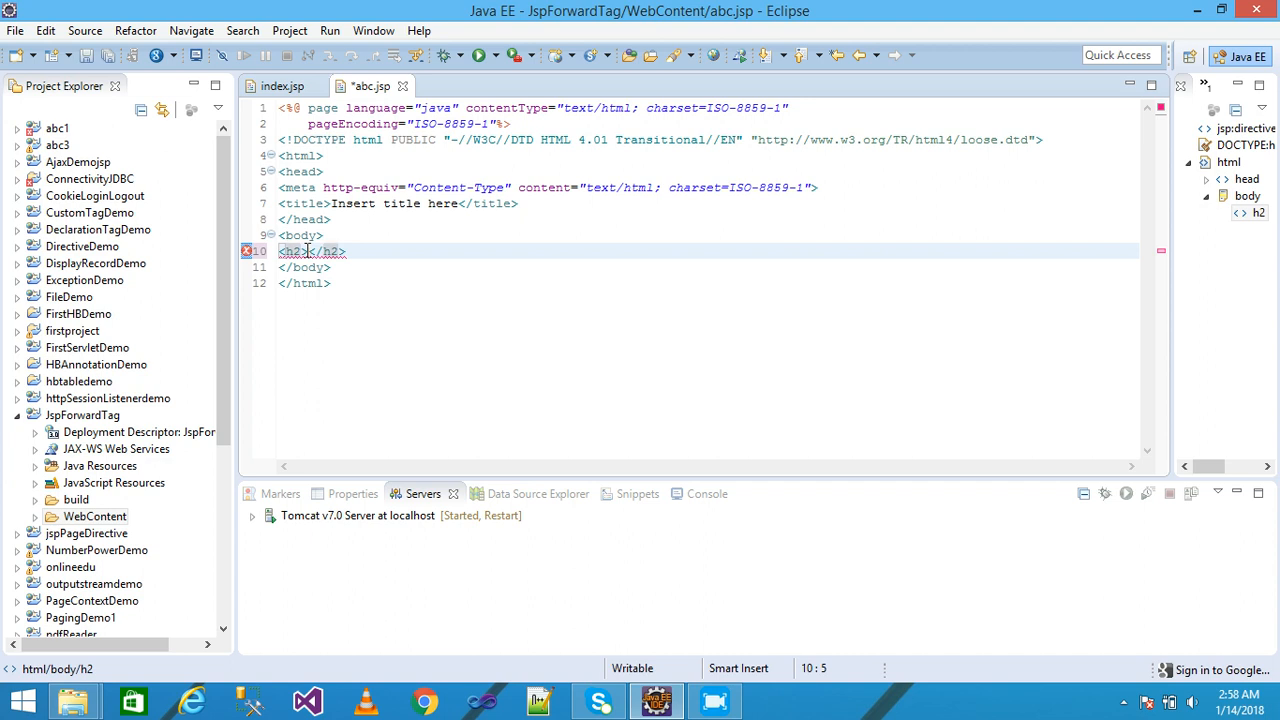
text(W)
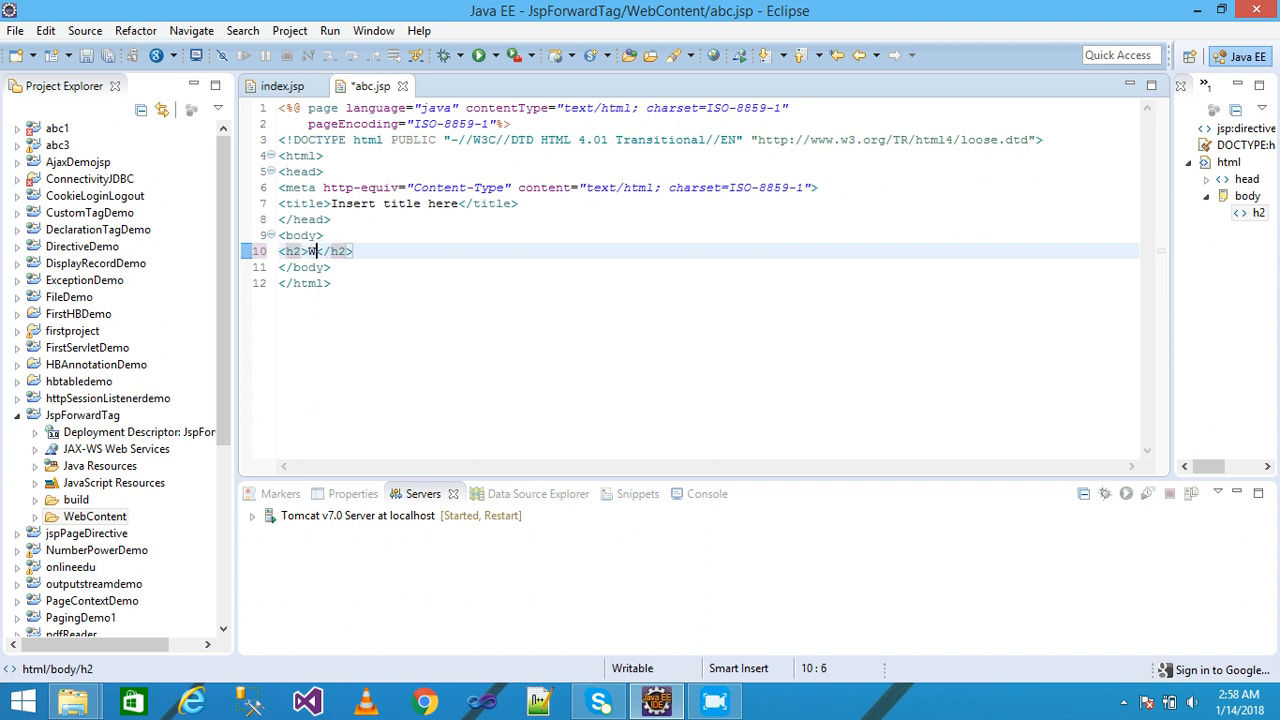
text(elcome to this page)
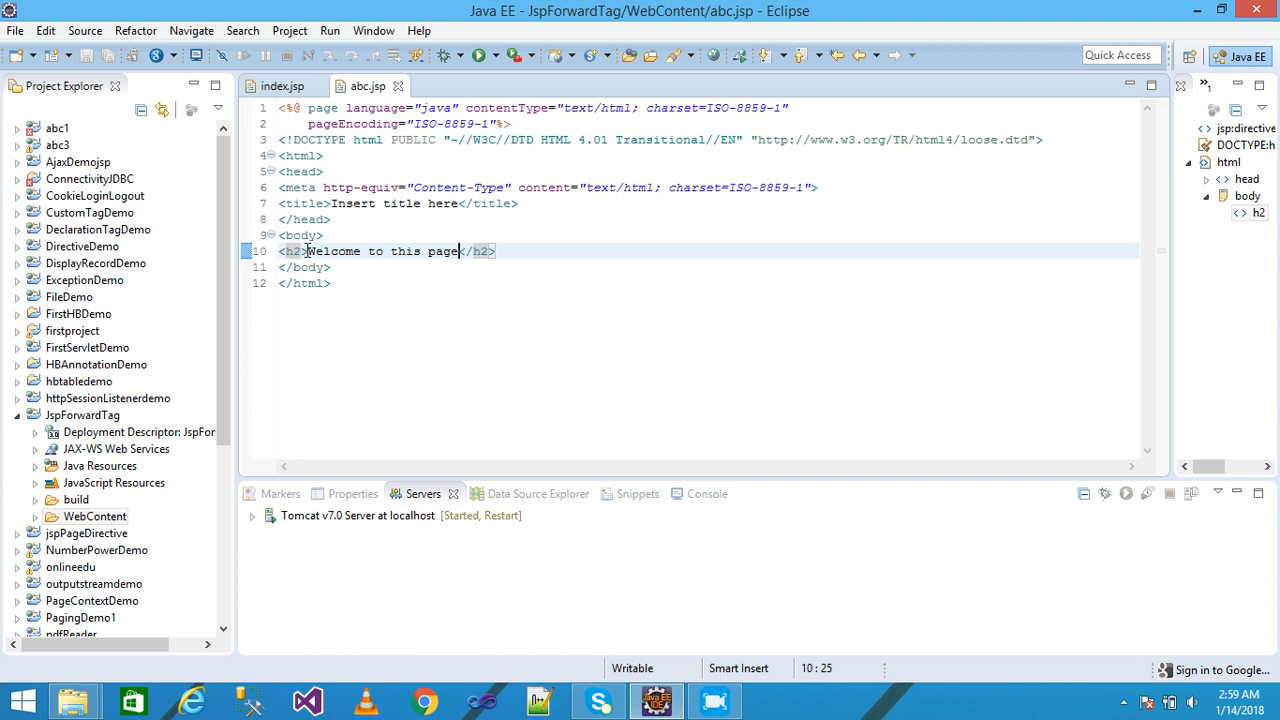
click(284, 86)
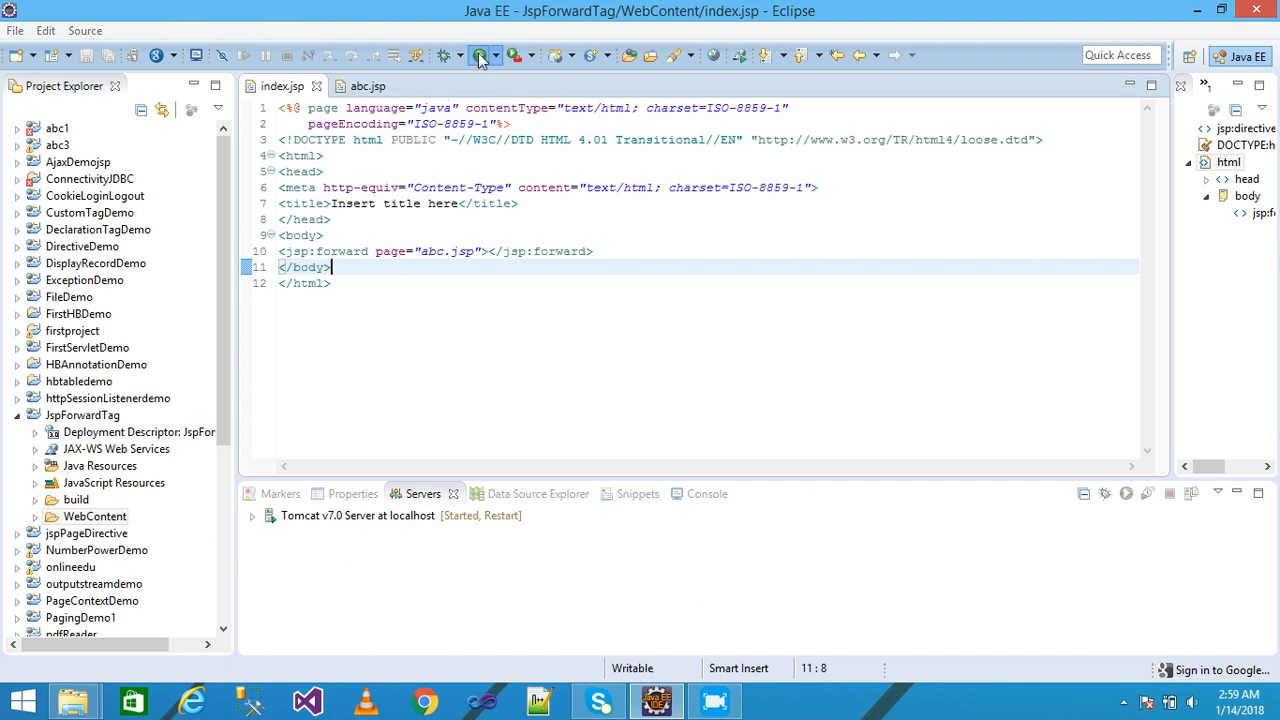
- Run JspForwardTag on the Tomcat v7.0 server and confirm restarting it
click(480, 56)
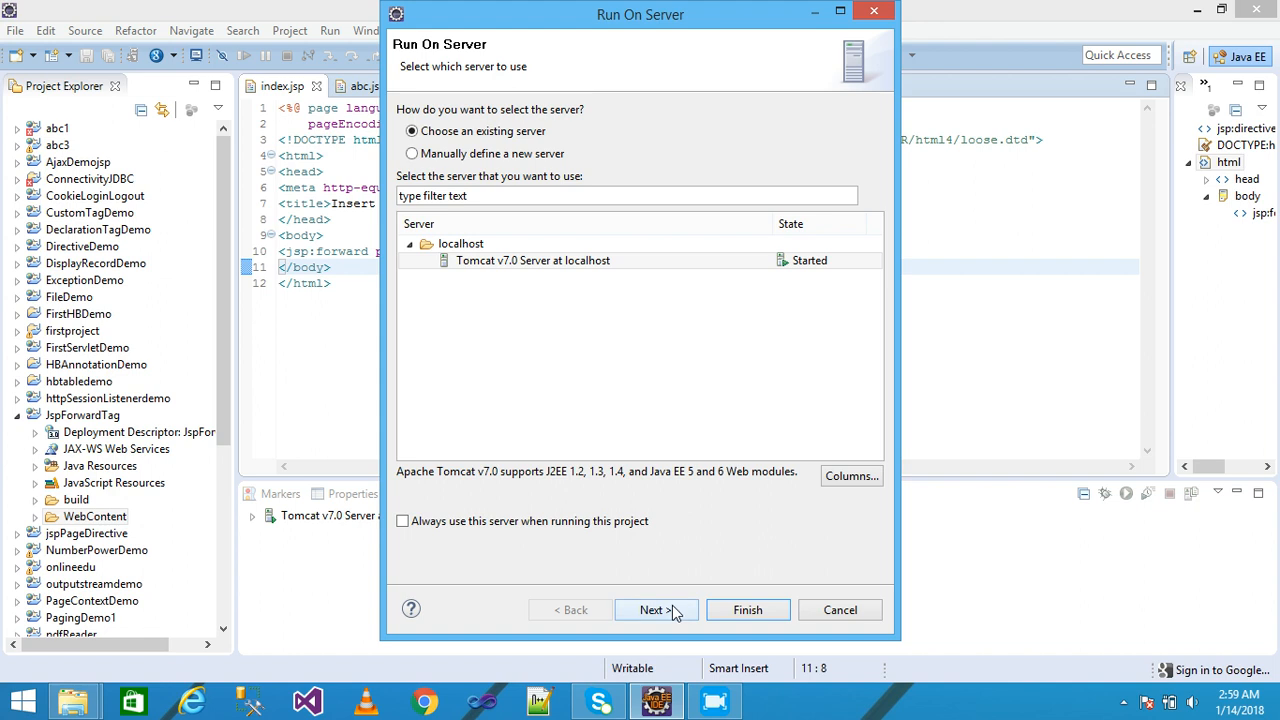
click(652, 610)
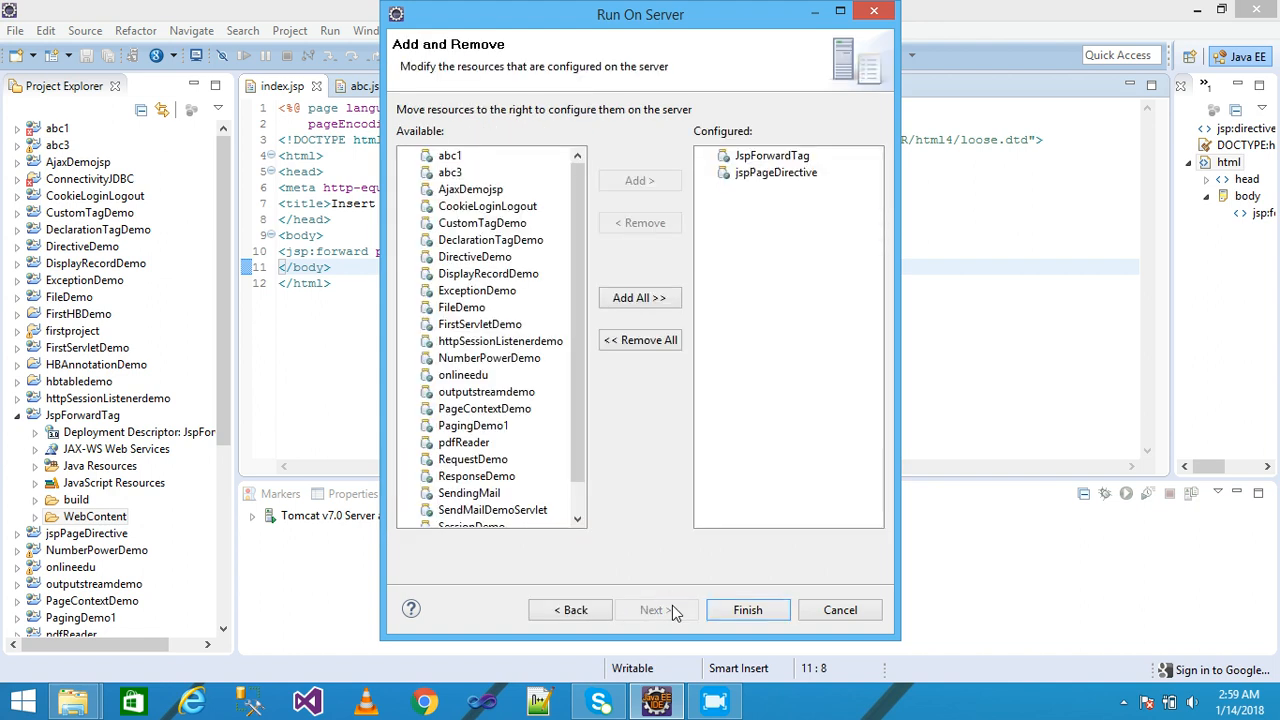
click(772, 156)
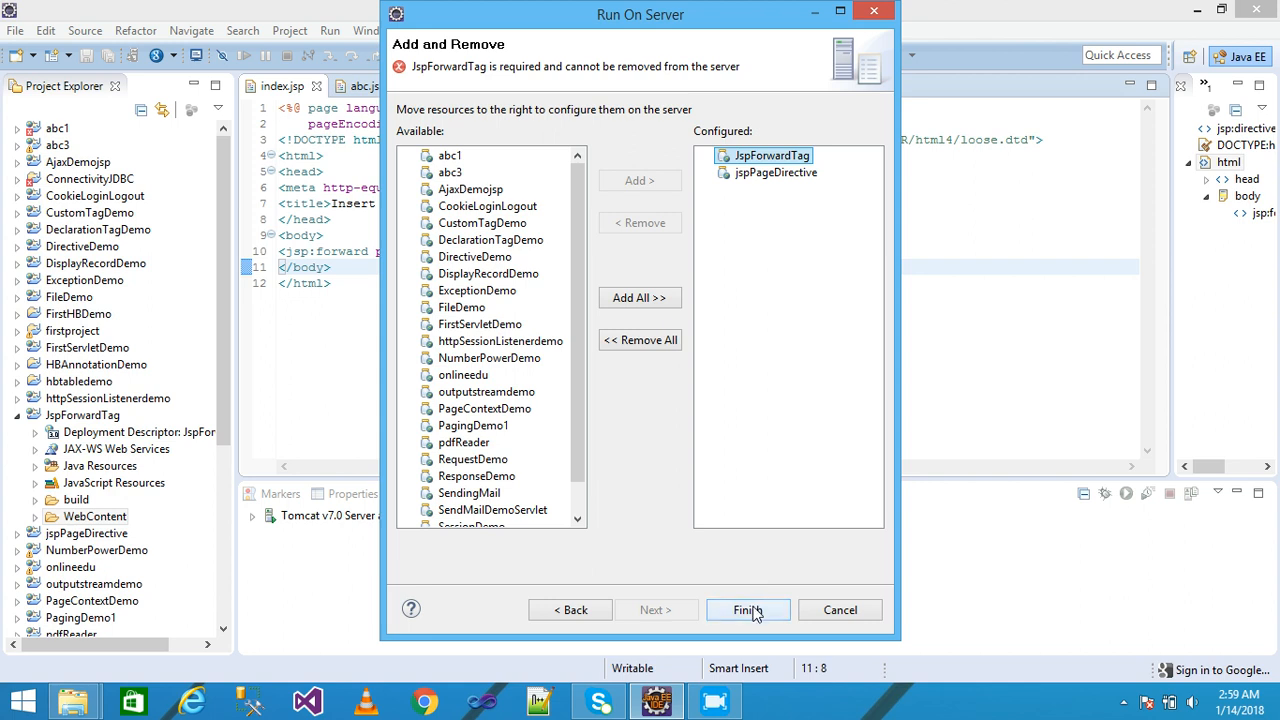
click(748, 610)
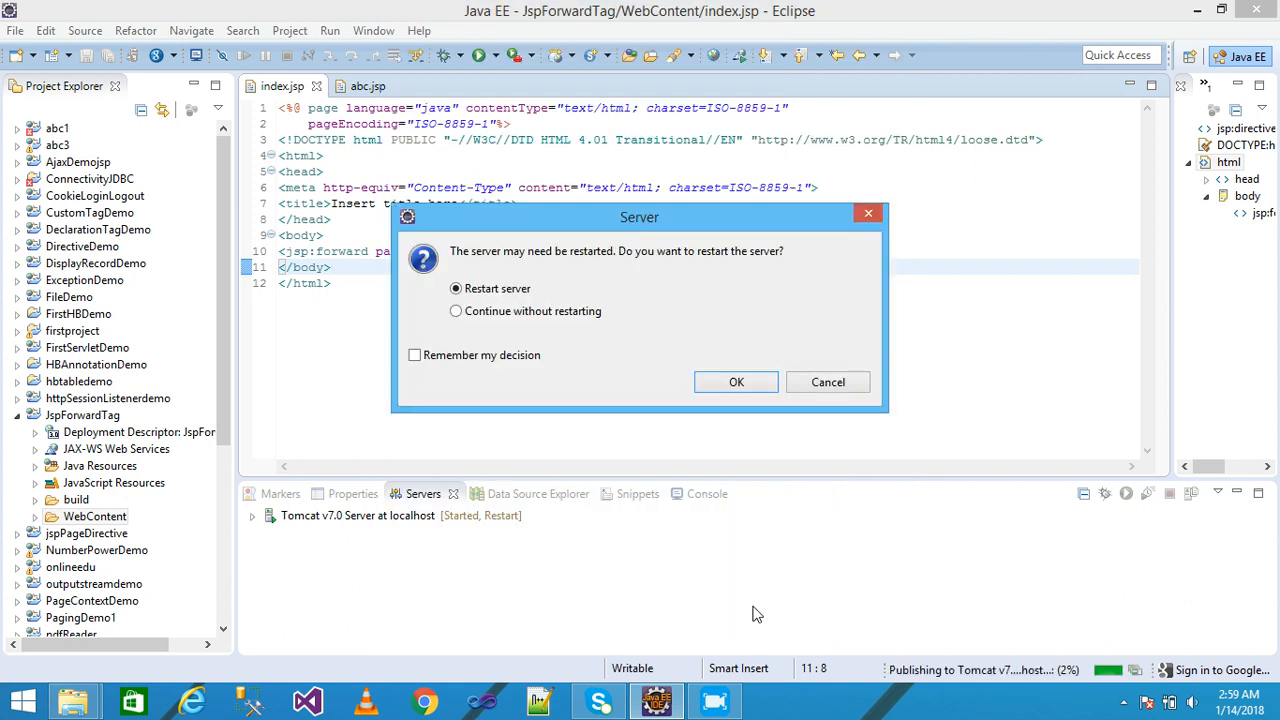
click(736, 382)
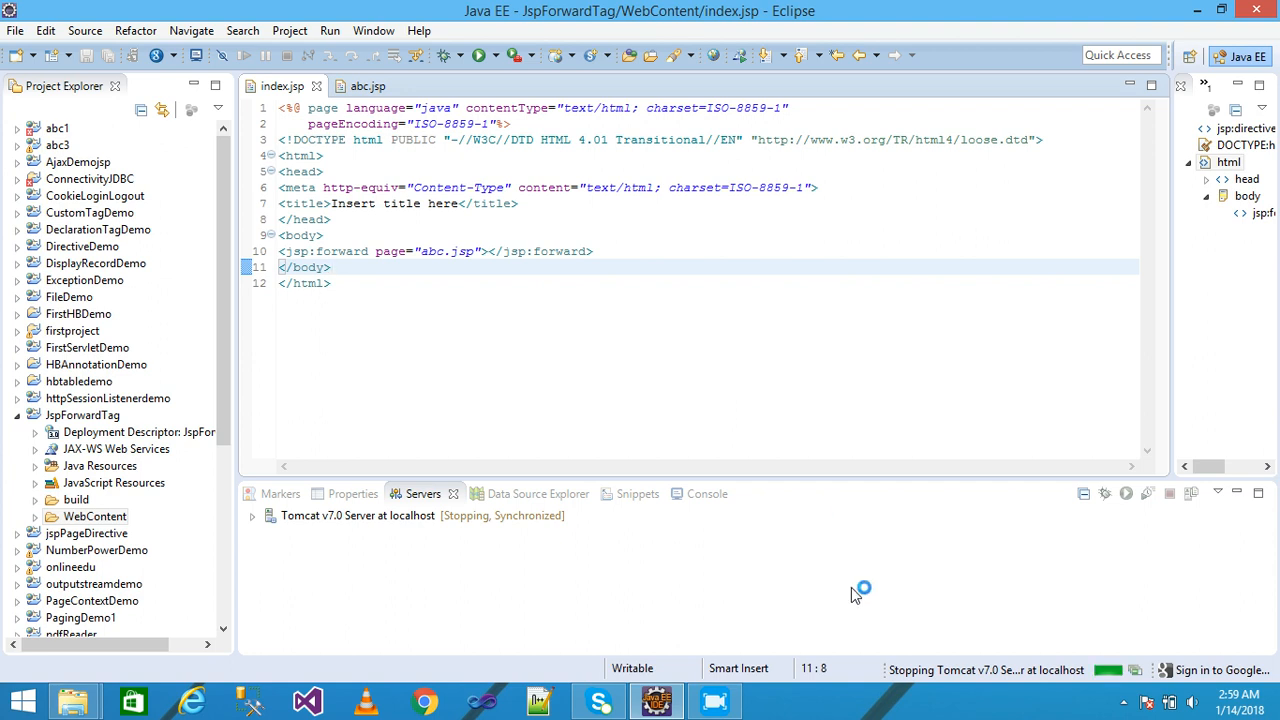
mouse_move(856, 596)
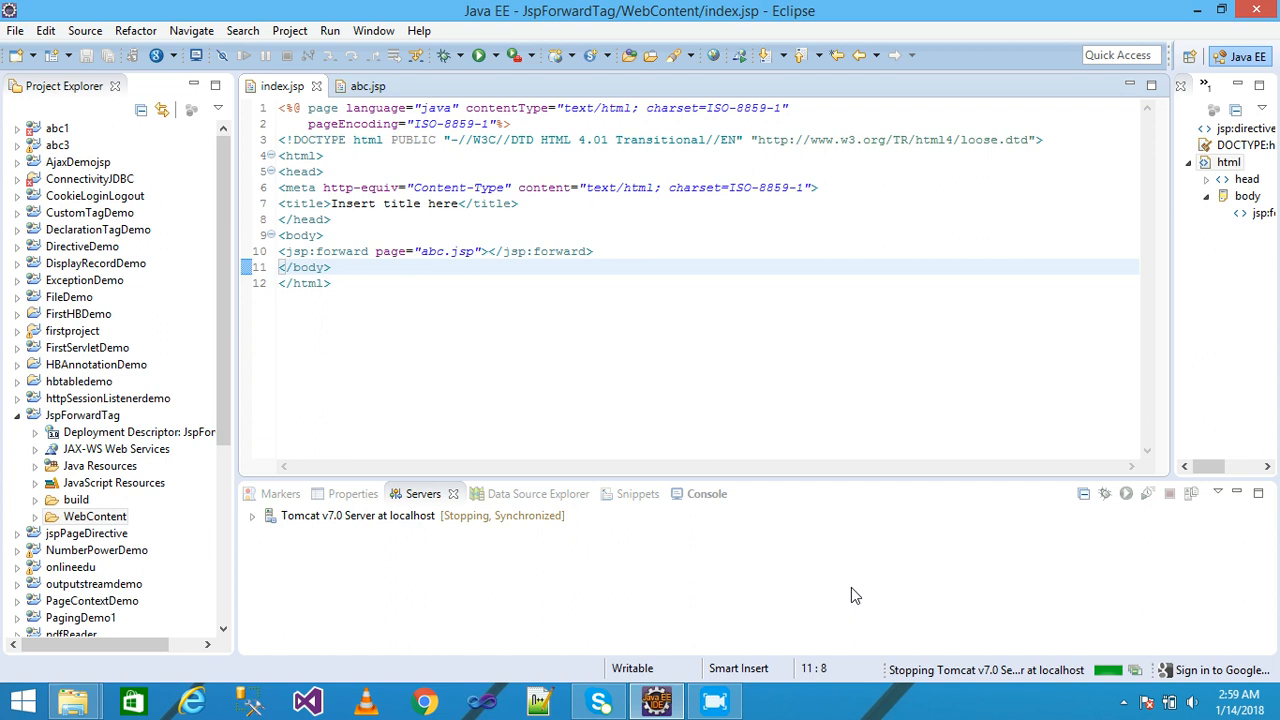
- Wait for Tomcat to restart while the browser opens localhost:9090/JspForwardTag/index.jsp
click(688, 492)
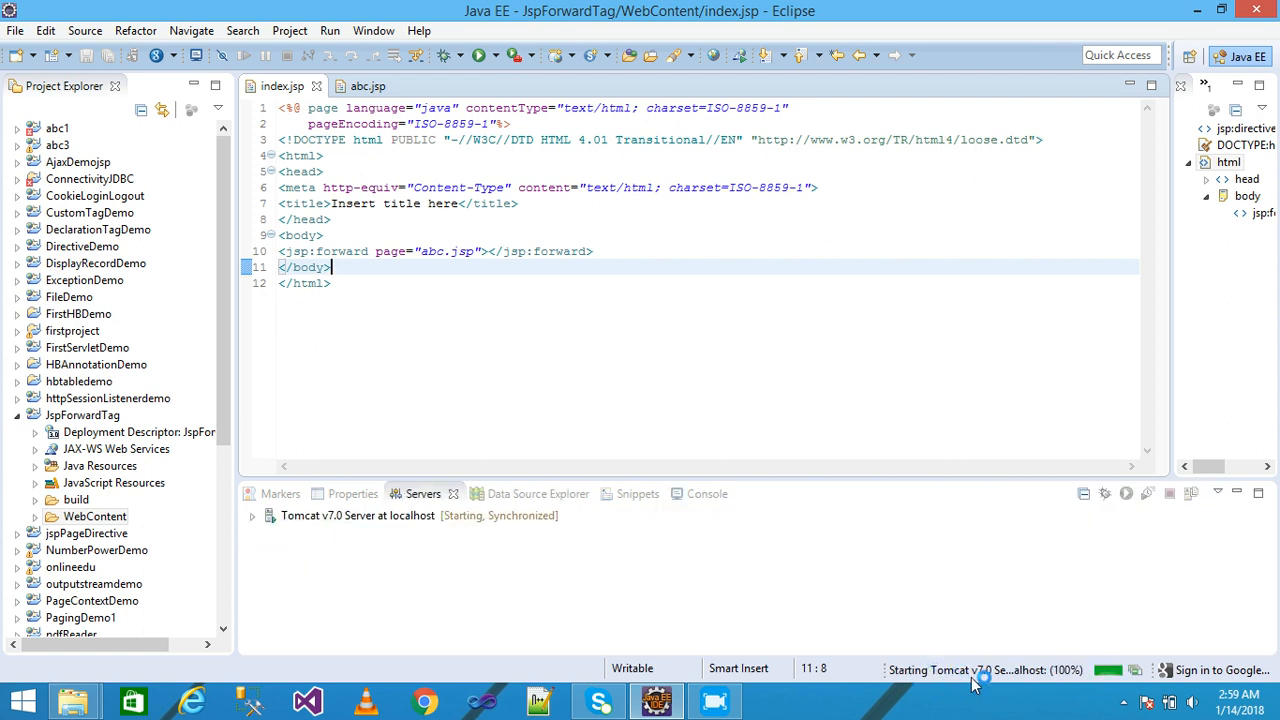
mouse_move(1060, 690)
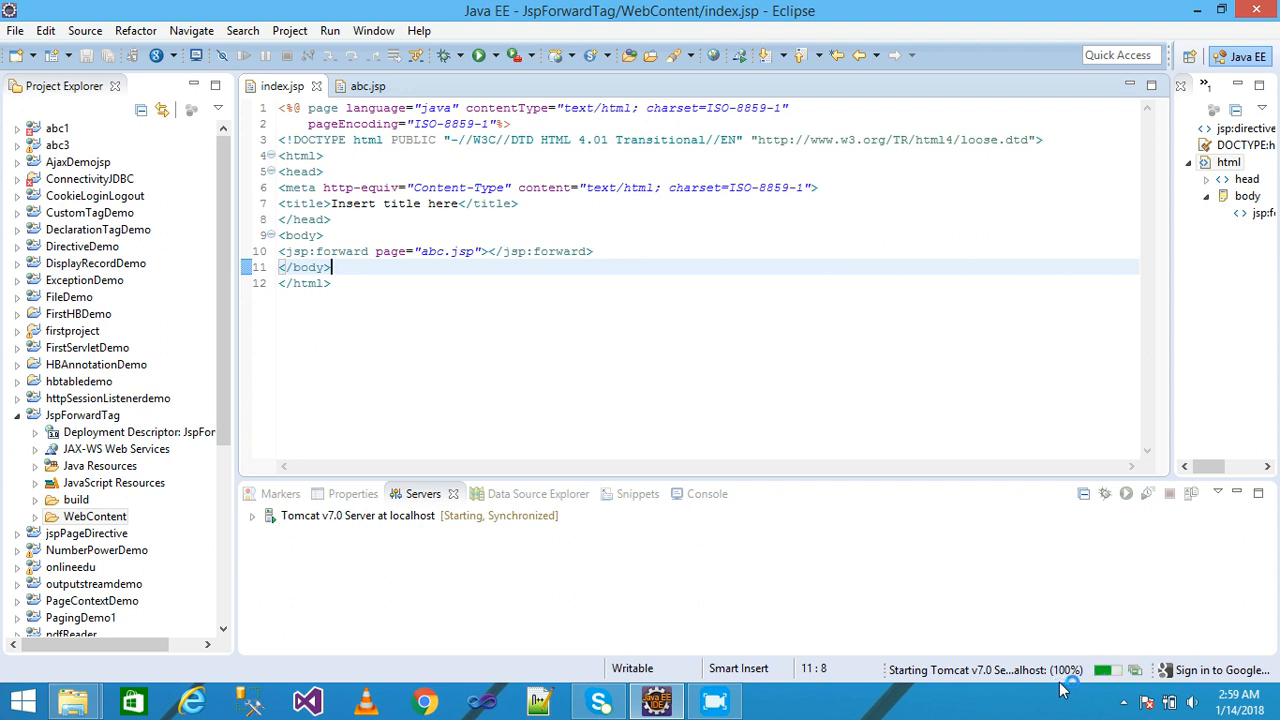
mouse_move(620, 304)
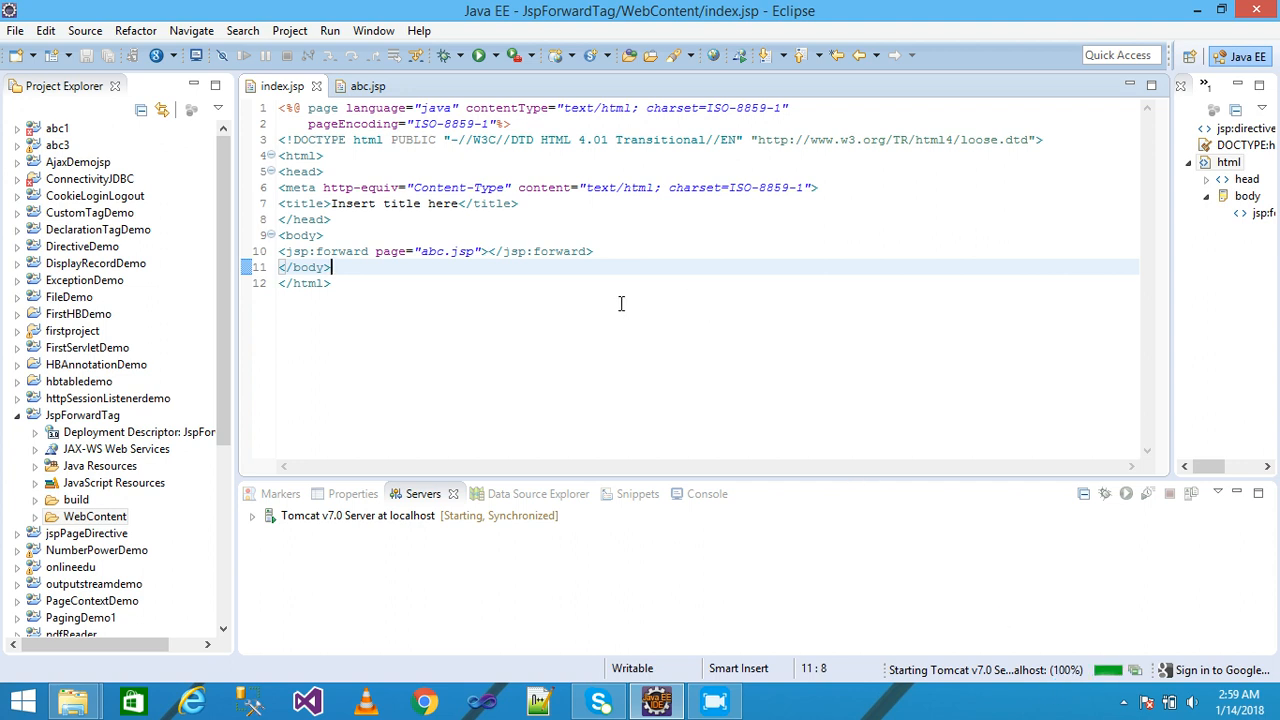
click(688, 492)
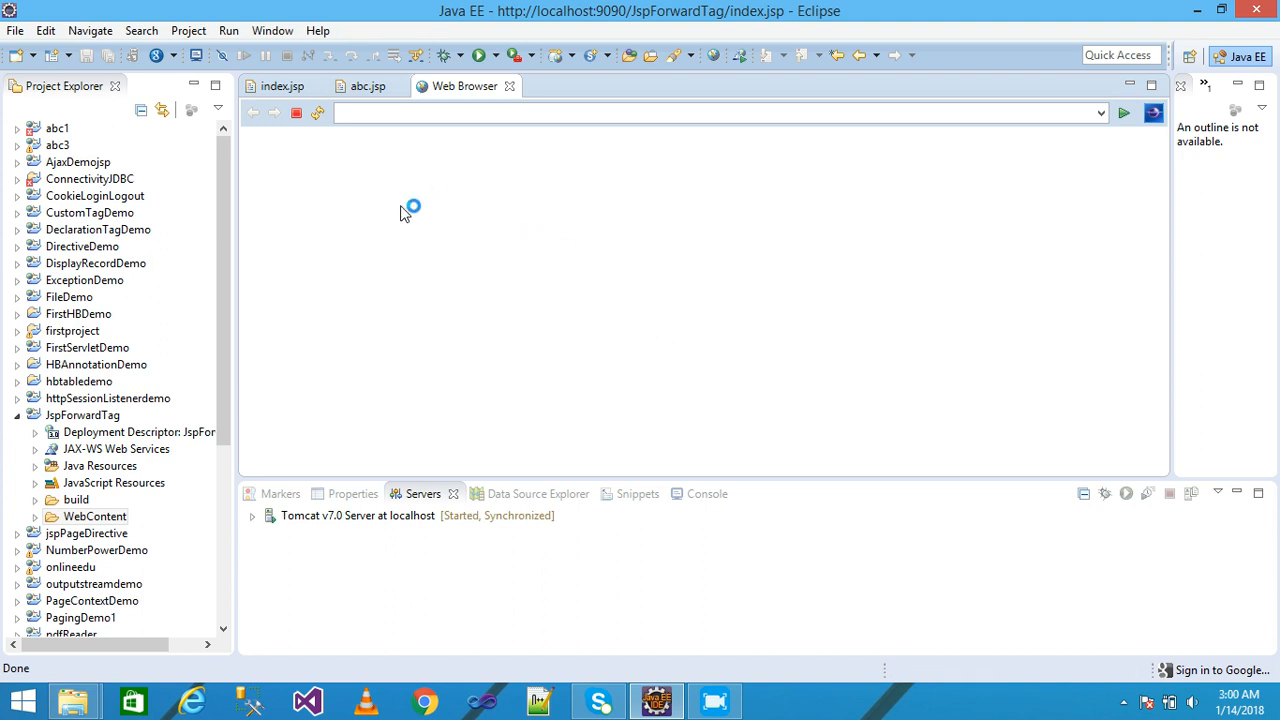
mouse_move(378, 200)
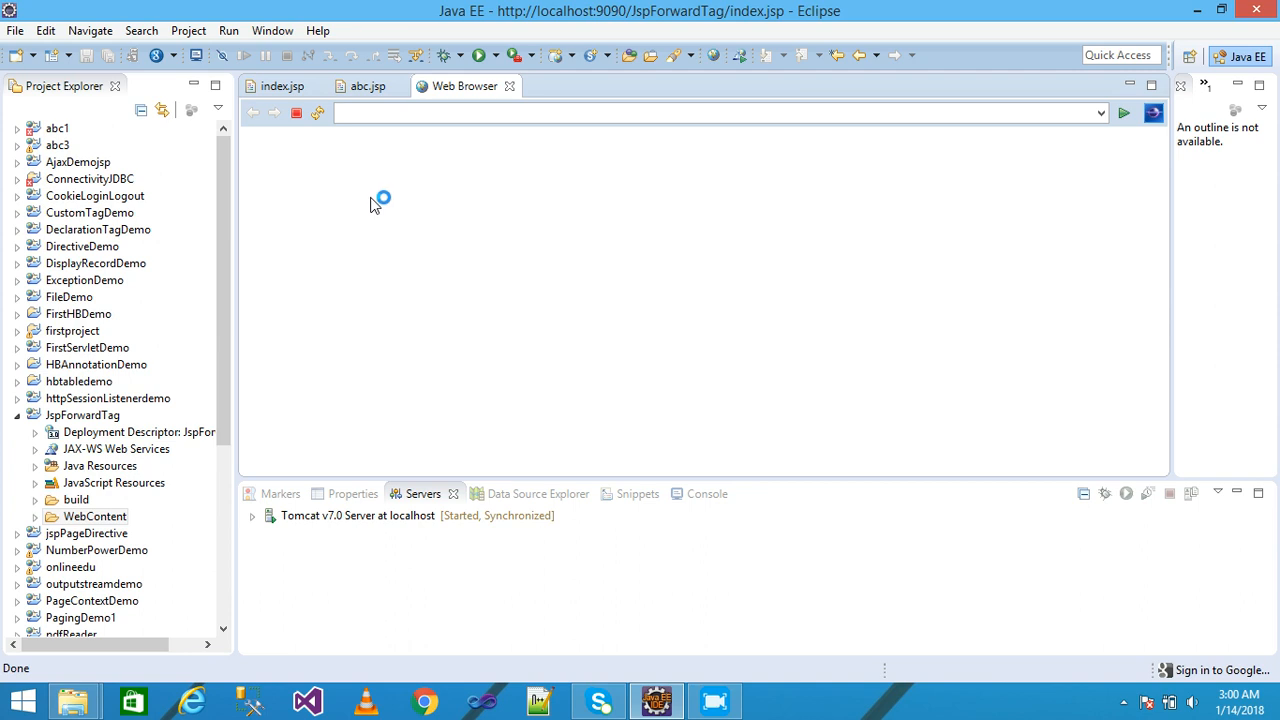
mouse_move(360, 204)
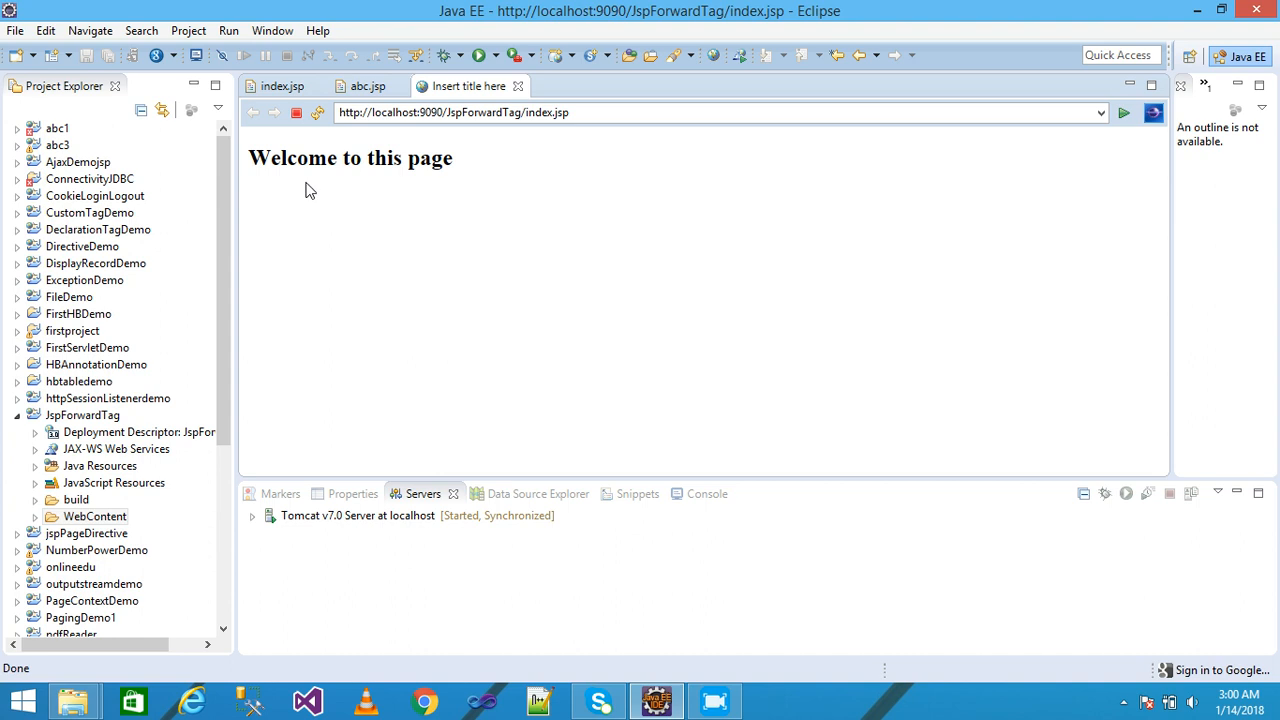
mouse_move(400, 180)
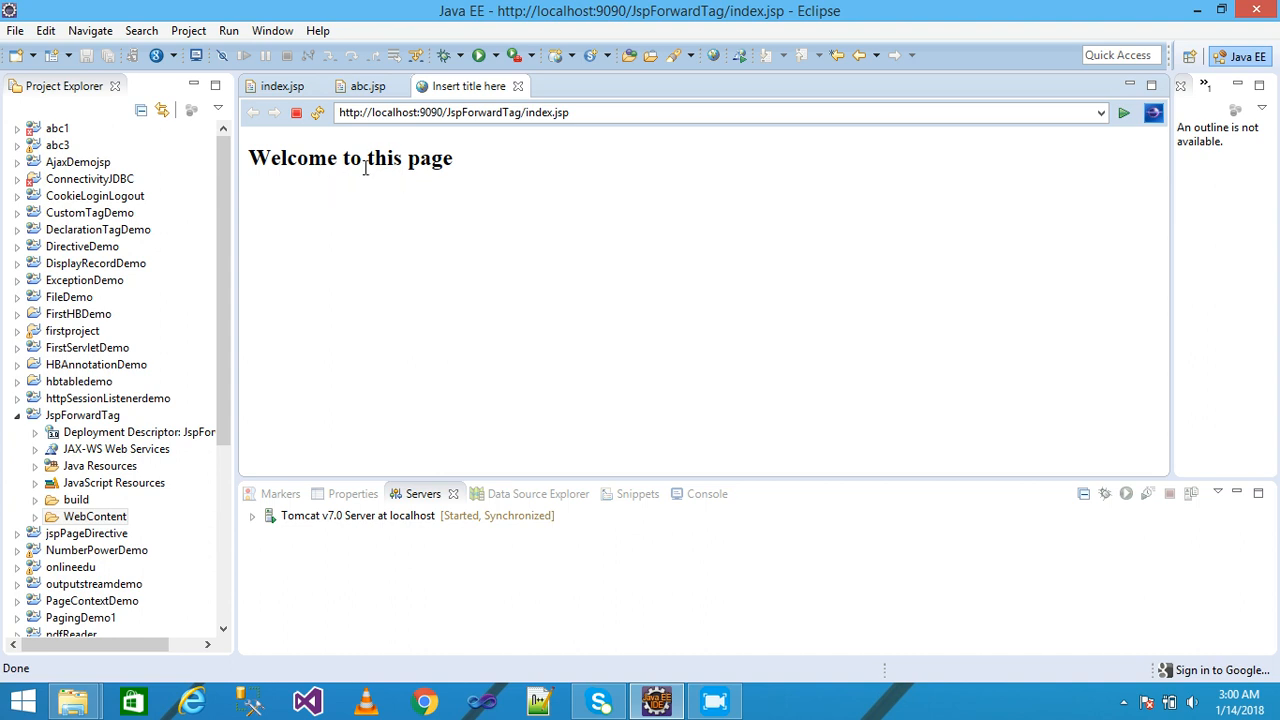
mouse_move(360, 180)
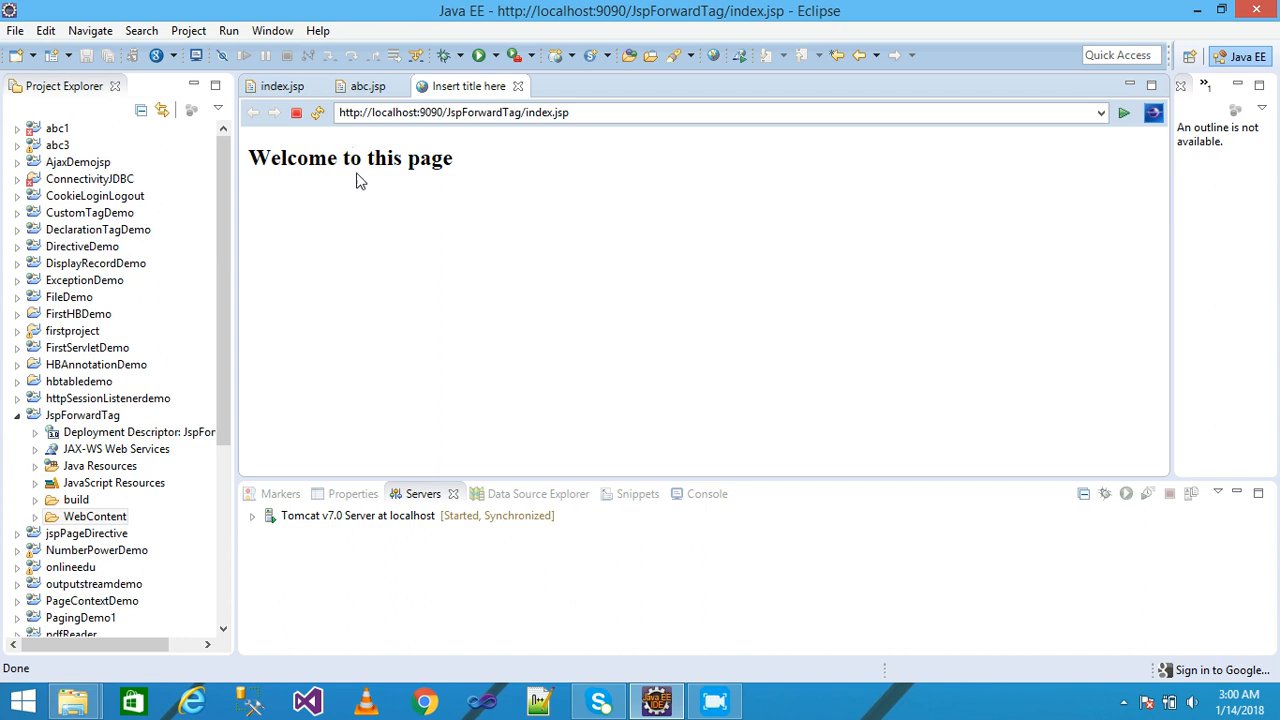
mouse_move(360, 172)
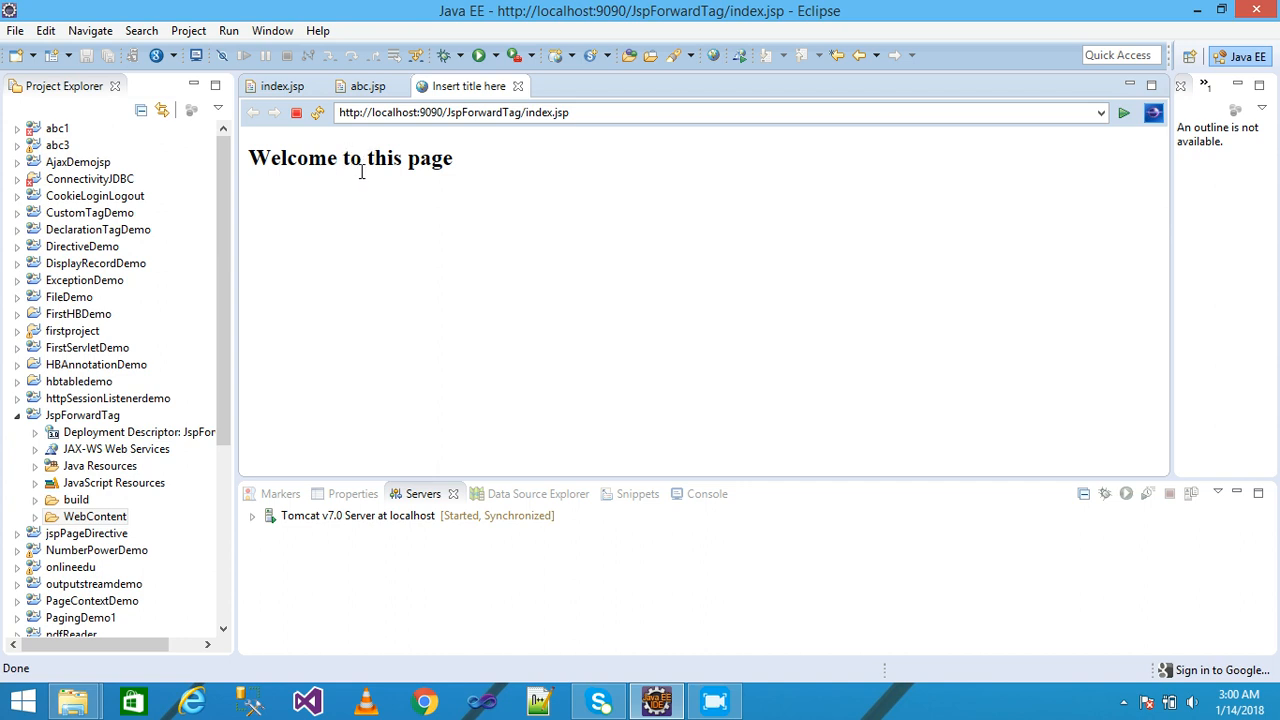
mouse_move(484, 210)
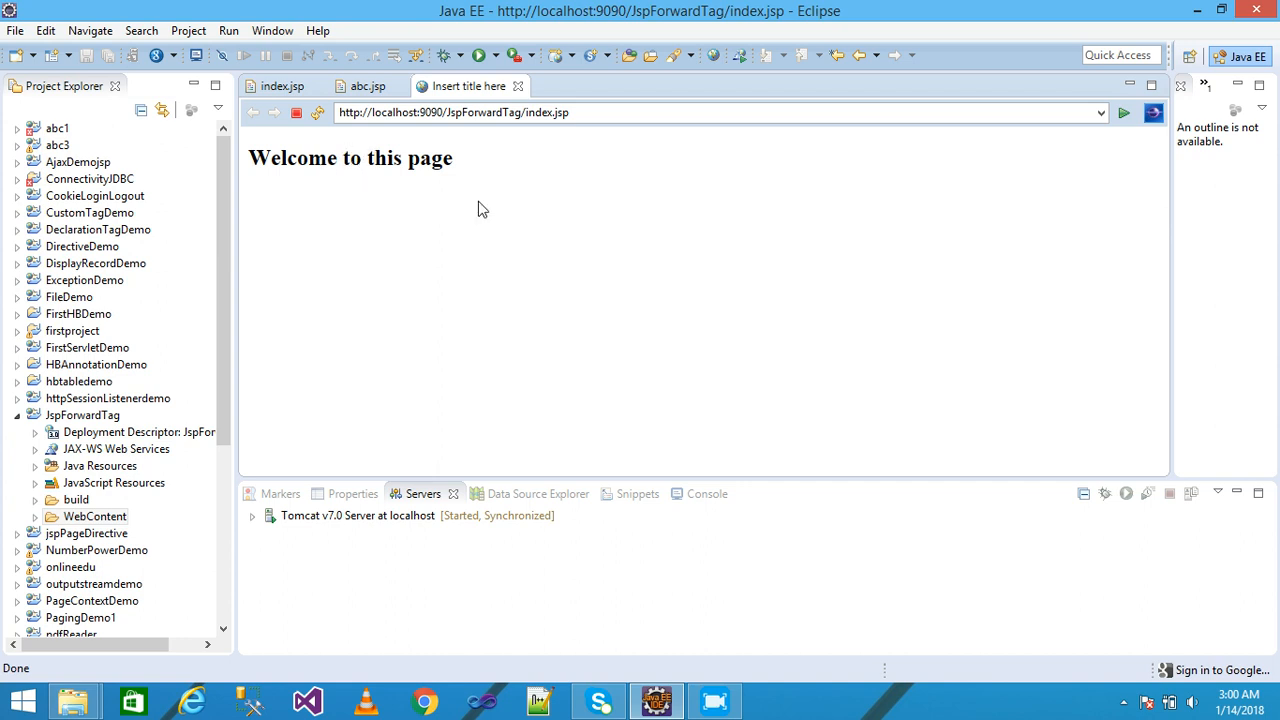